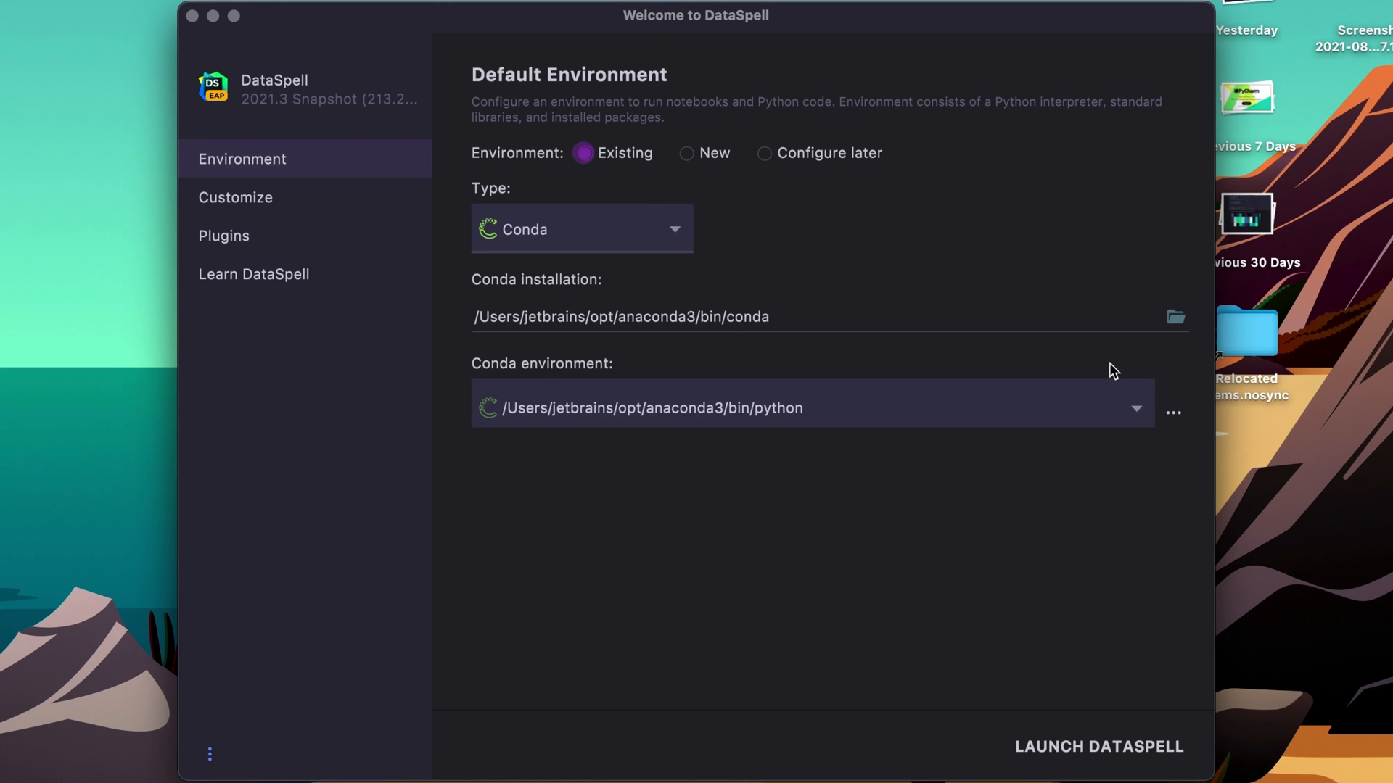
mouse_move(1098, 746)
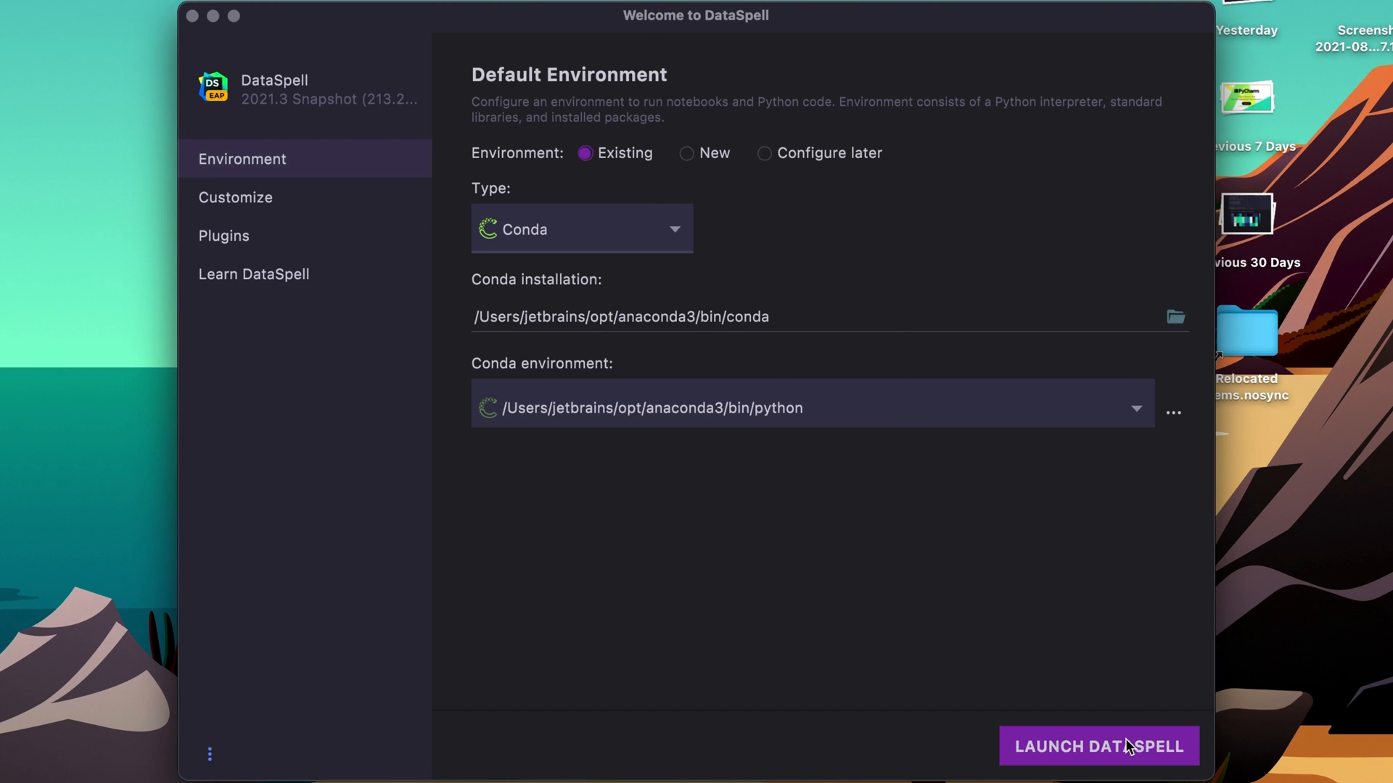
Launch DataSpell with the existing Conda environment as the default
left_click(1099, 746)
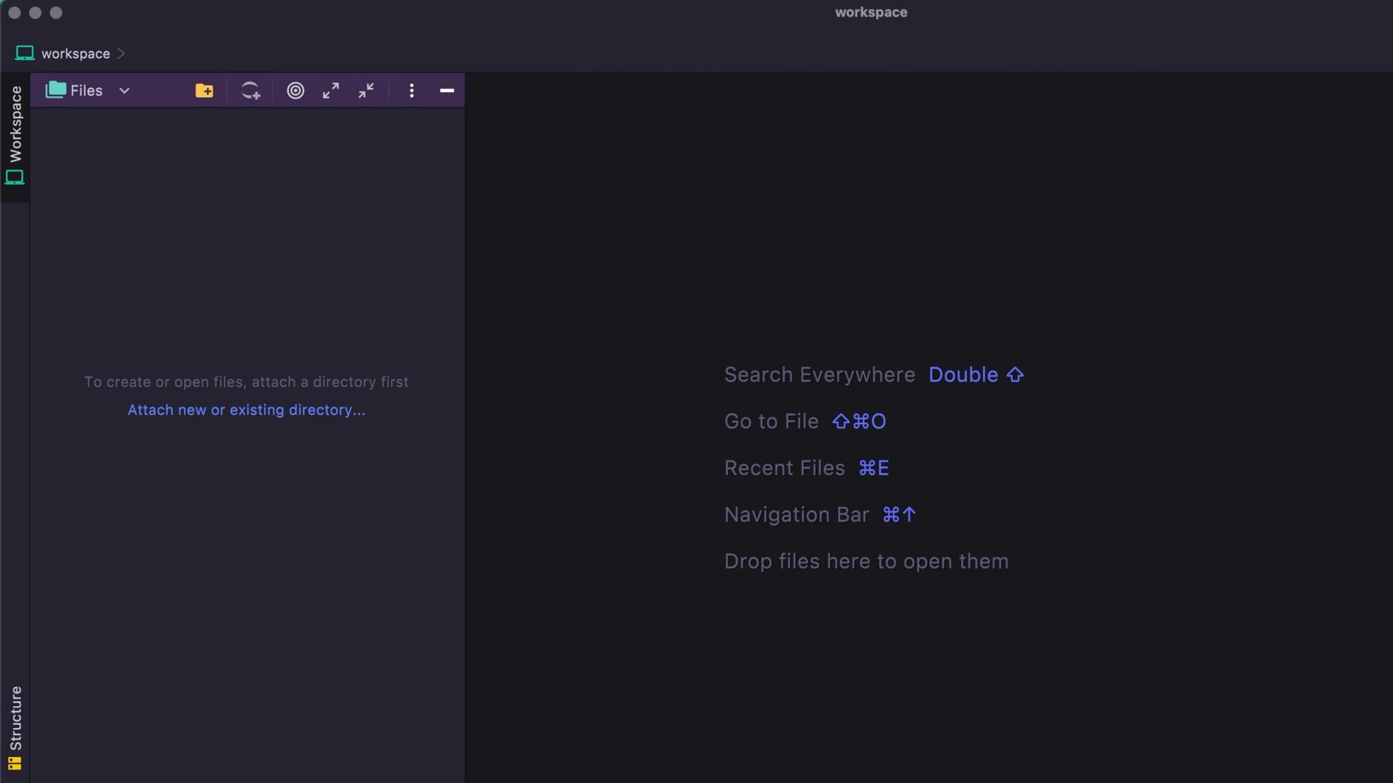
mouse_move(104, 139)
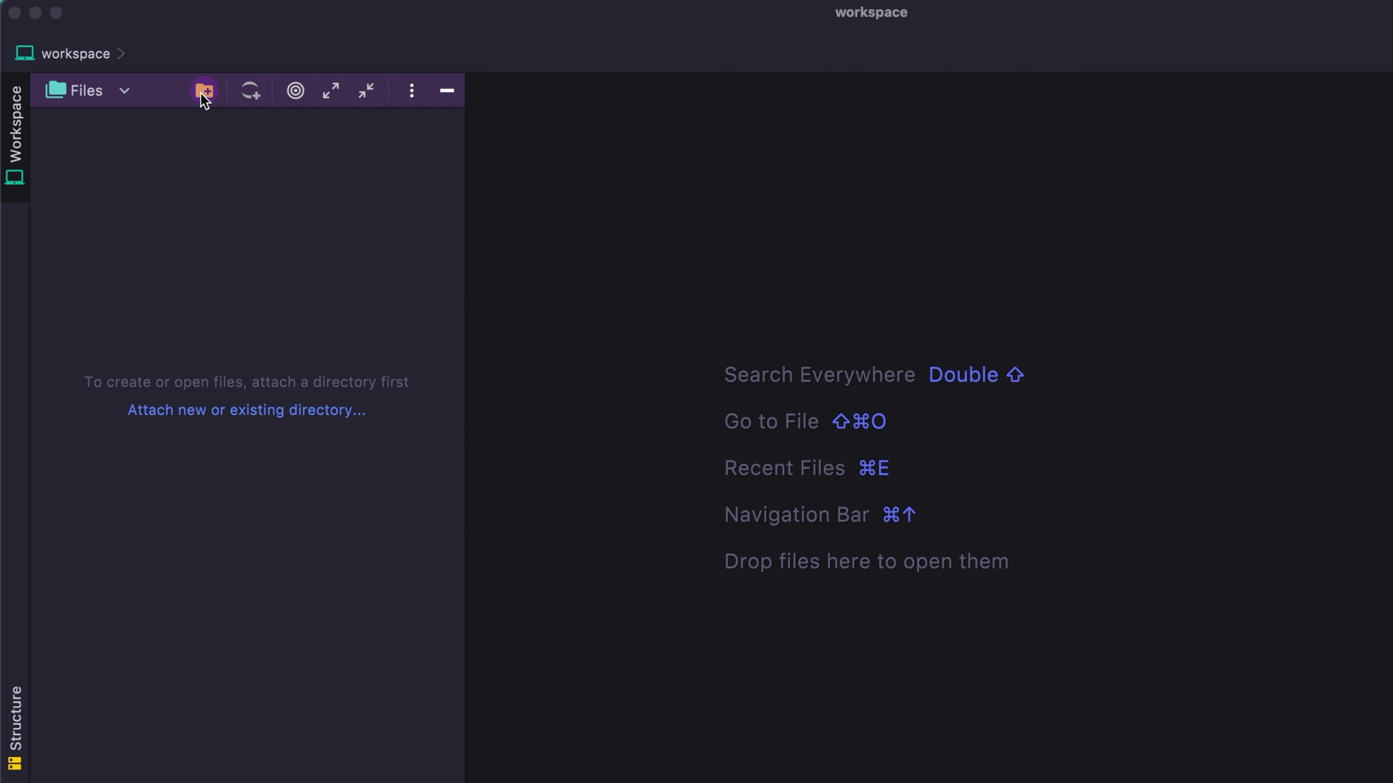
Attach the titanic folder so notebook.ipynb, titanic.py and train.csv appear in the Files tree
left_click(204, 90)
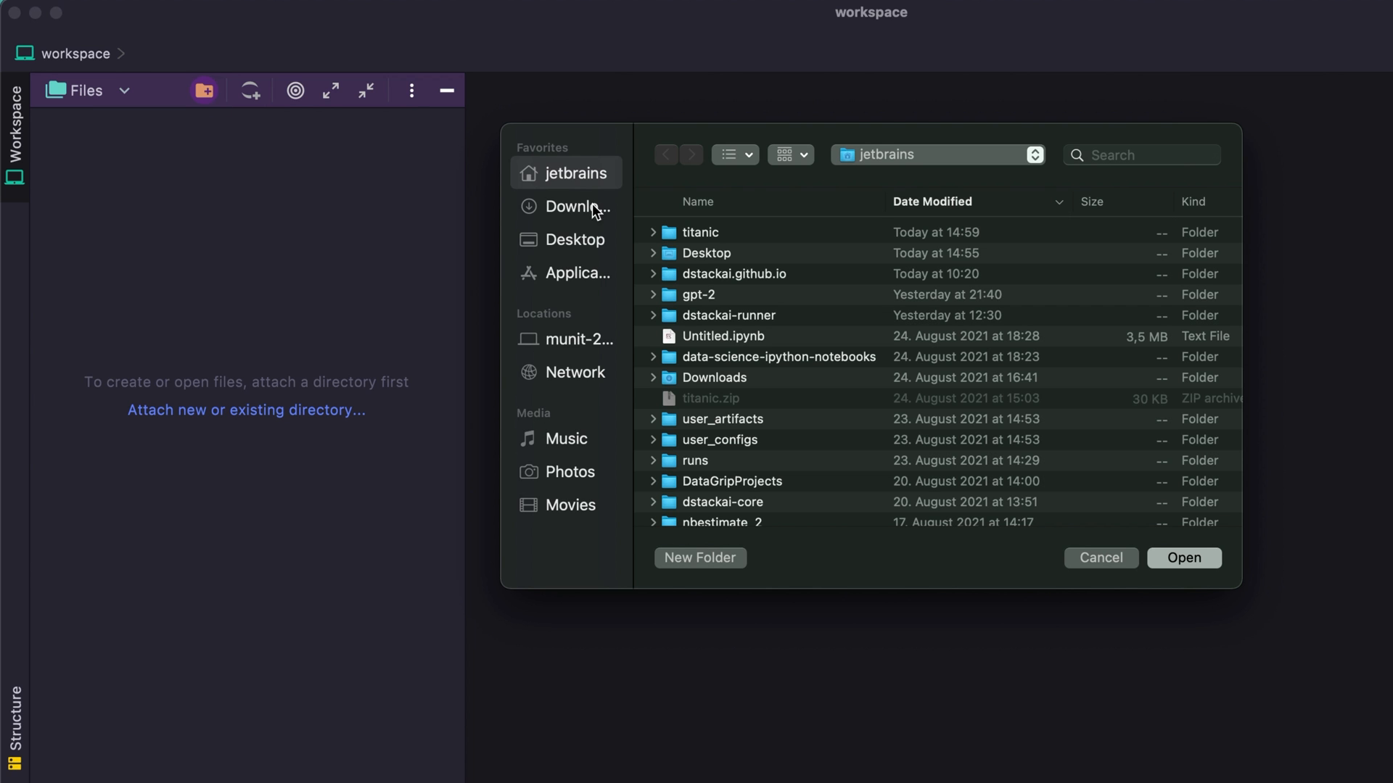
left_click(700, 232)
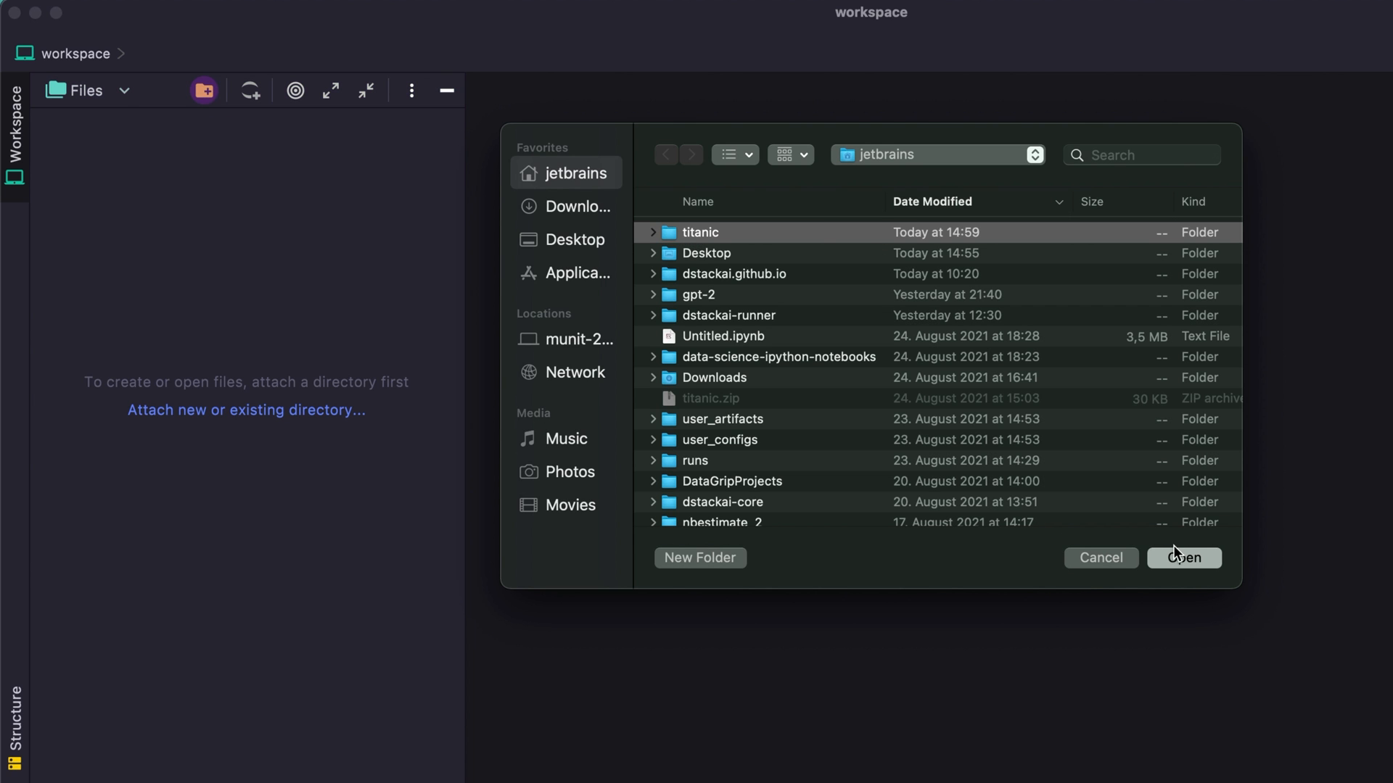
left_click(1100, 557)
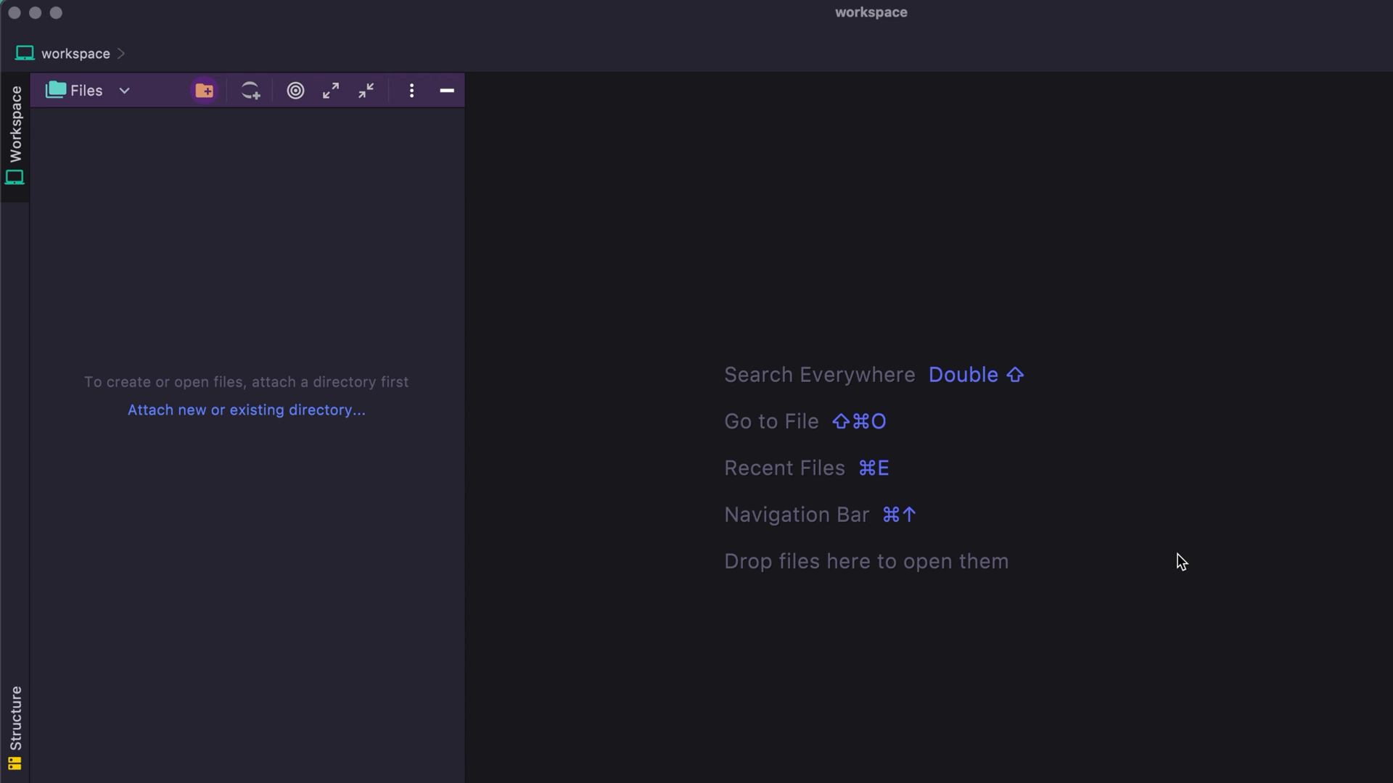
left_click(247, 409)
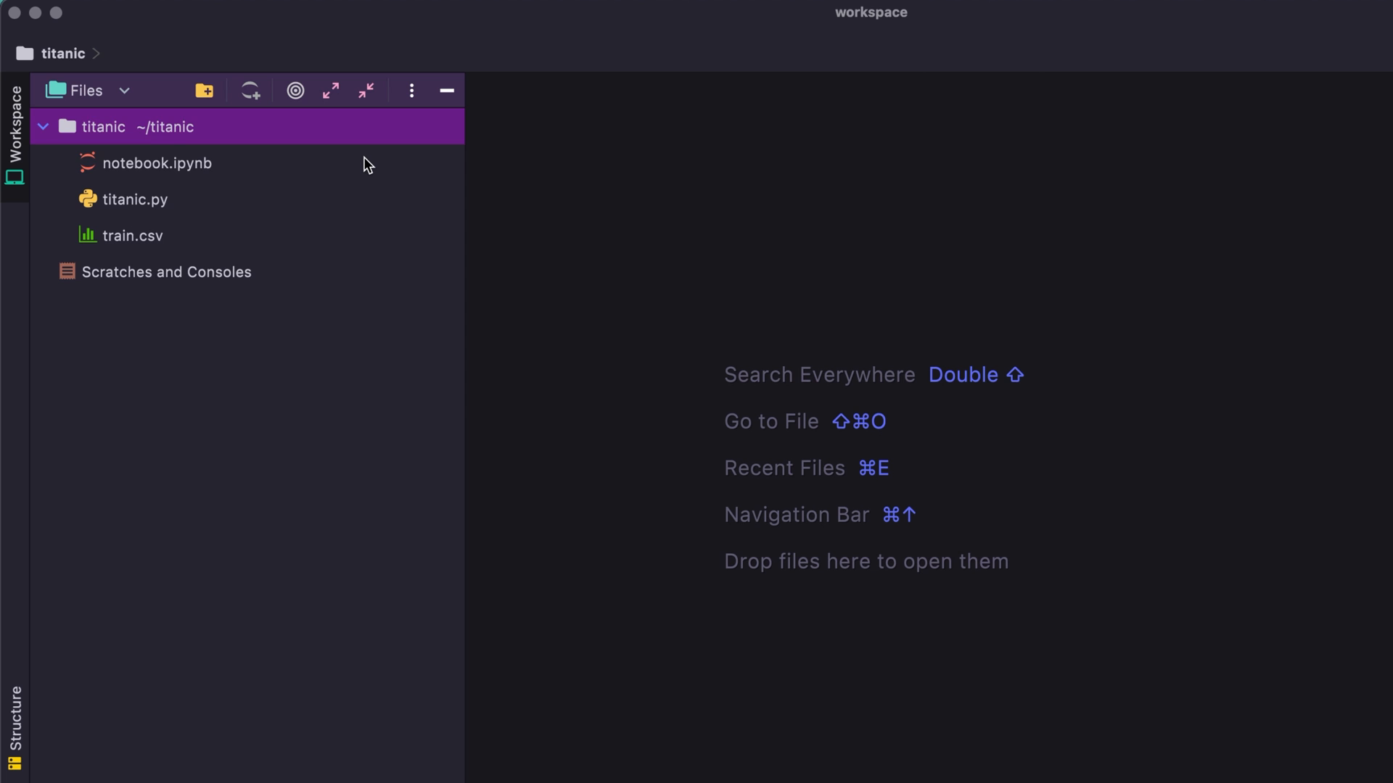
left_click(157, 162)
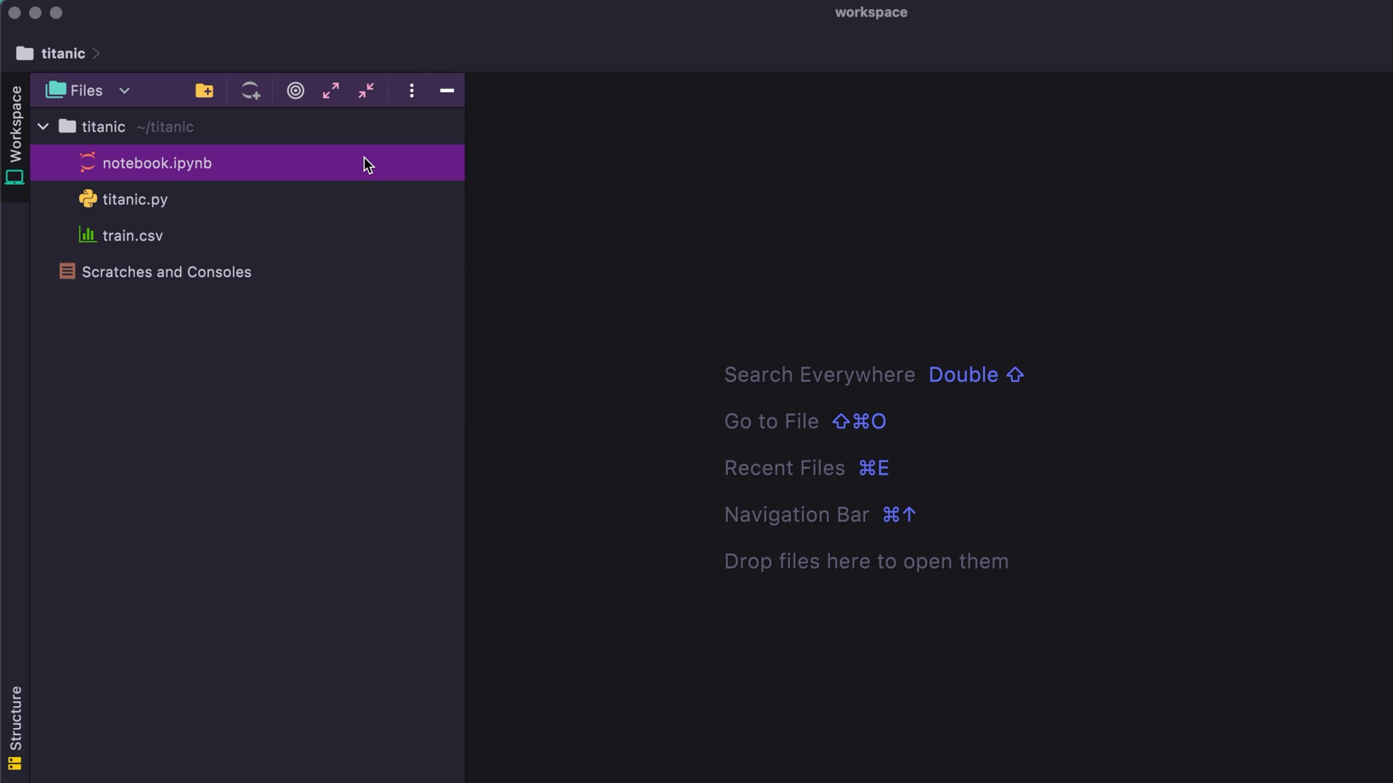
Open notebook.ipynb and begin editing its first code cell
left_click(367, 90)
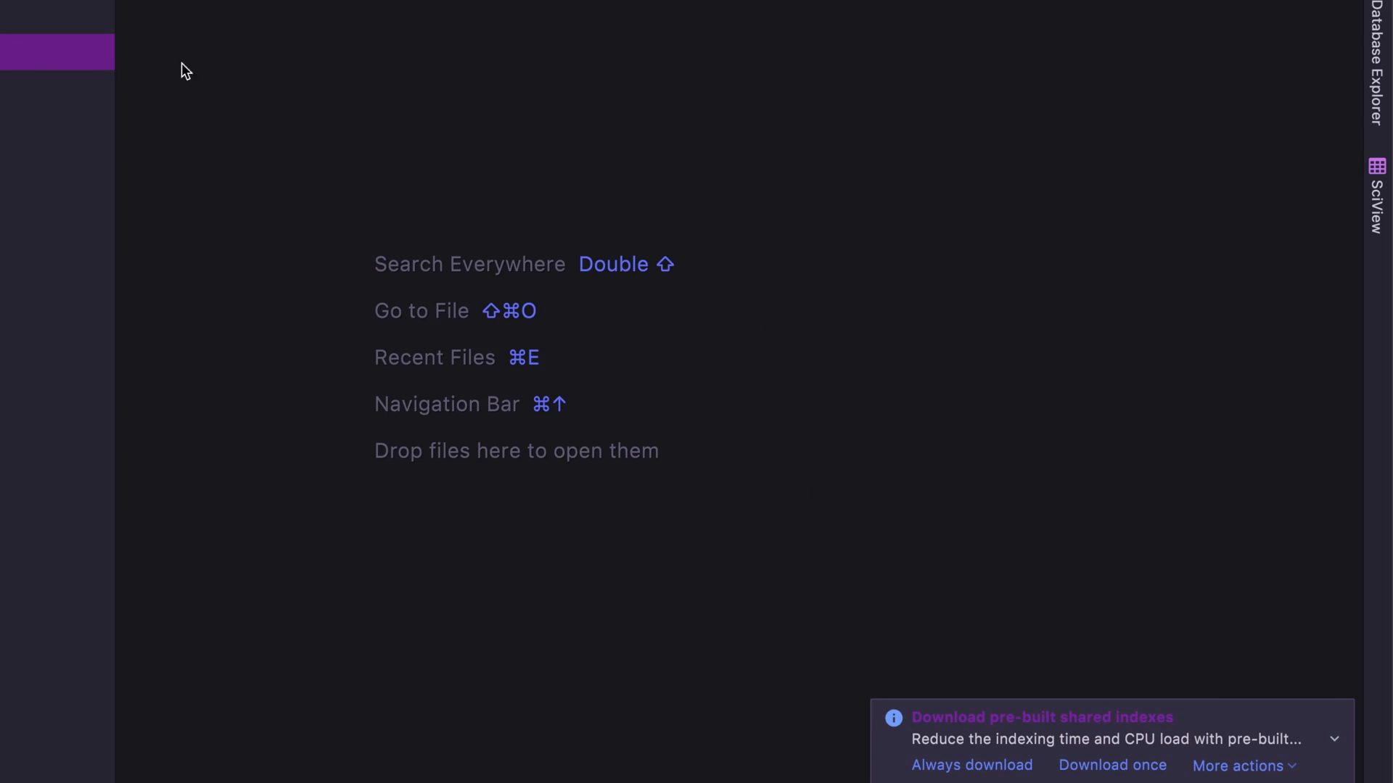
mouse_move(306, 90)
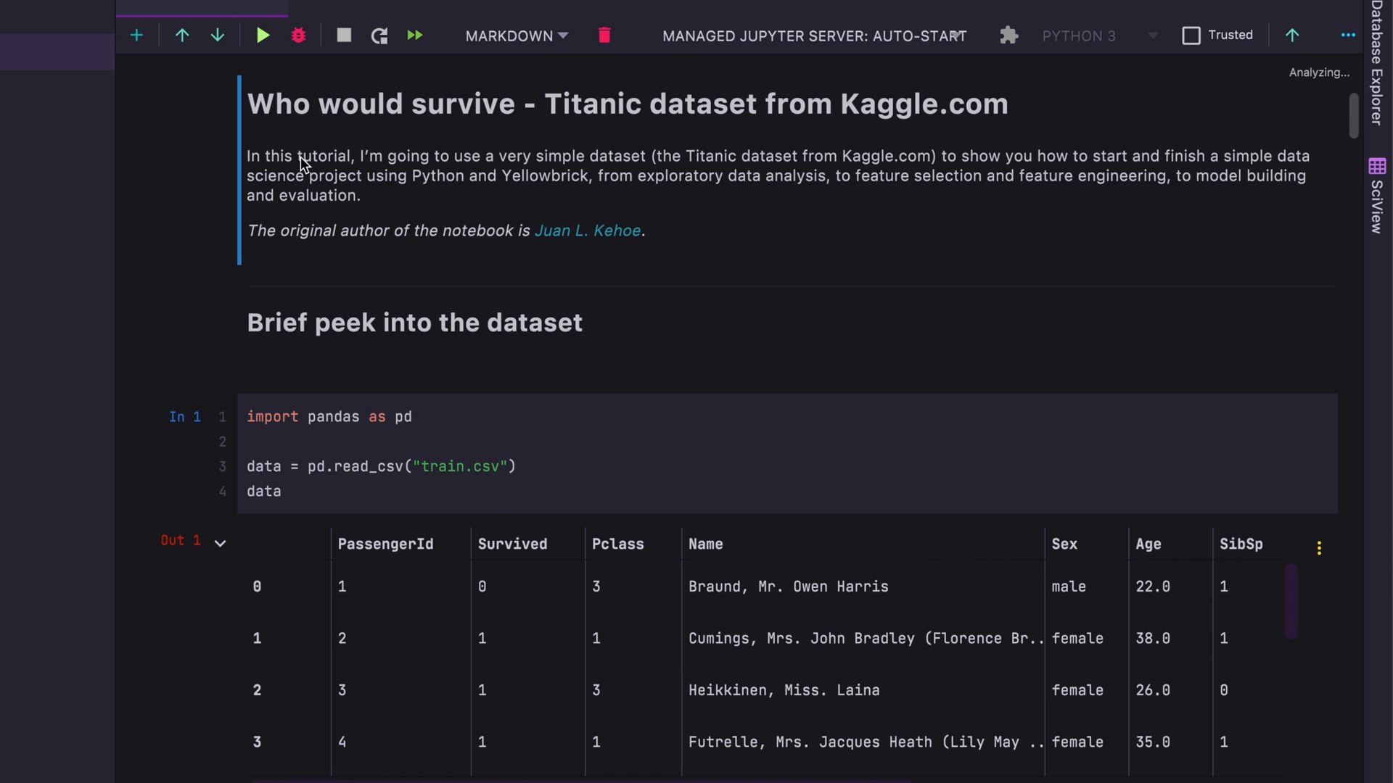
scroll("down", 3)
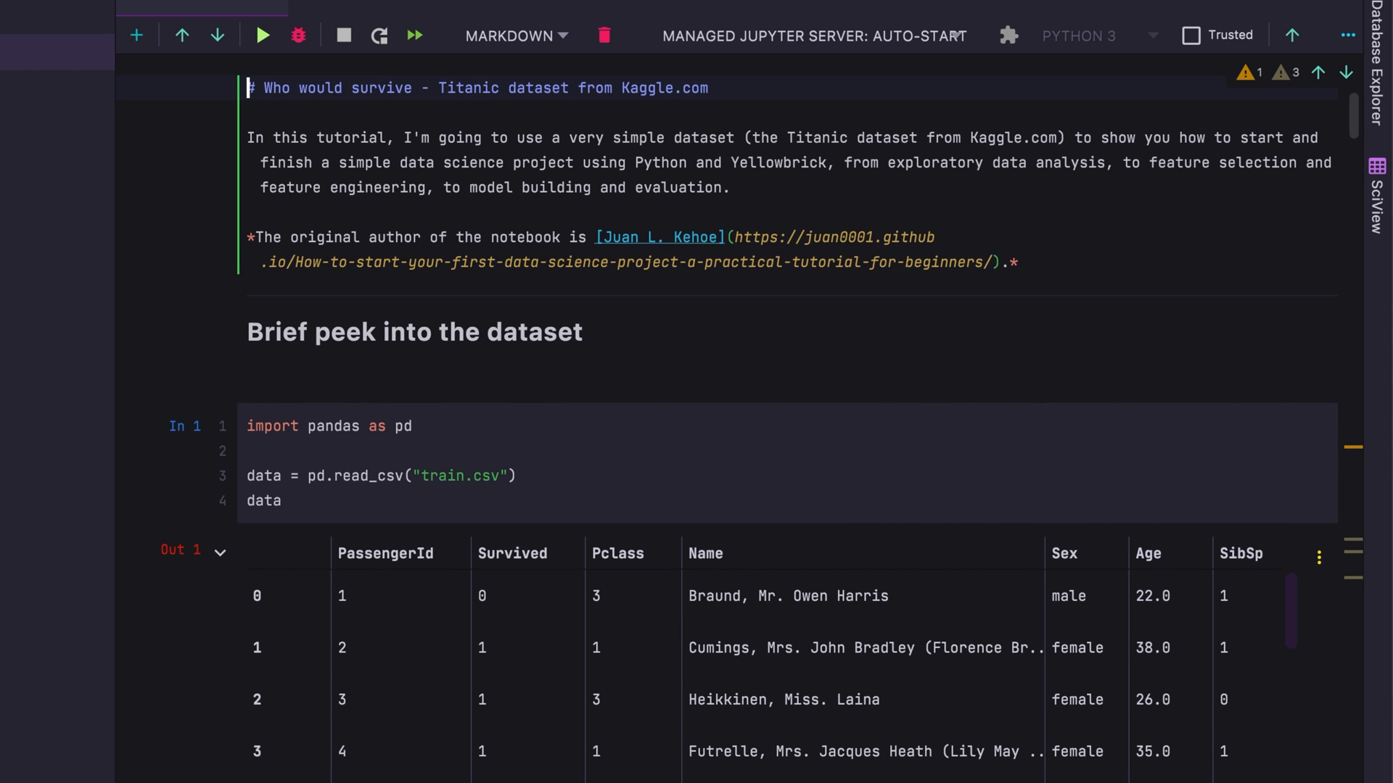
left_click(261, 34)
type("pd.re")
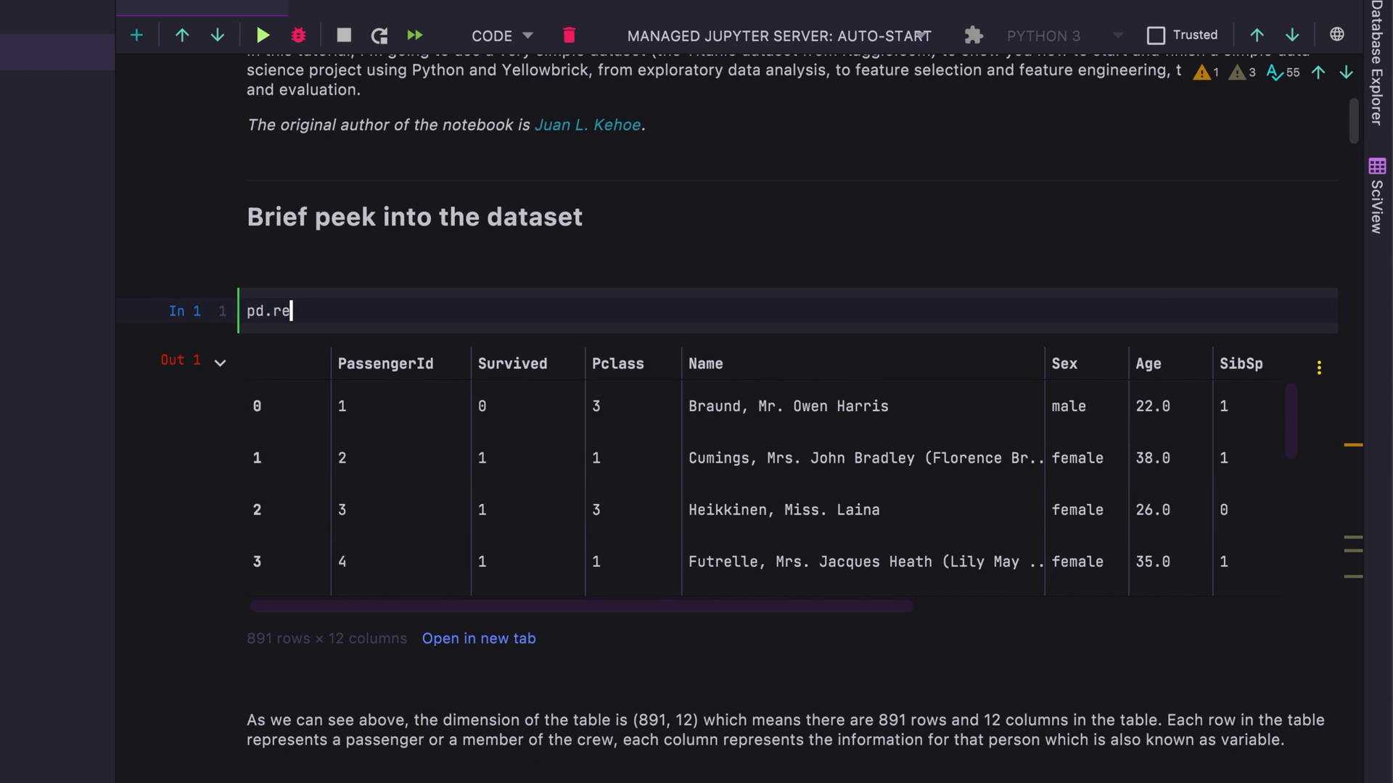
Write data = pd.read_csv("train.csv") in the first cell using completion for read_csv and train.csv
type("ad")
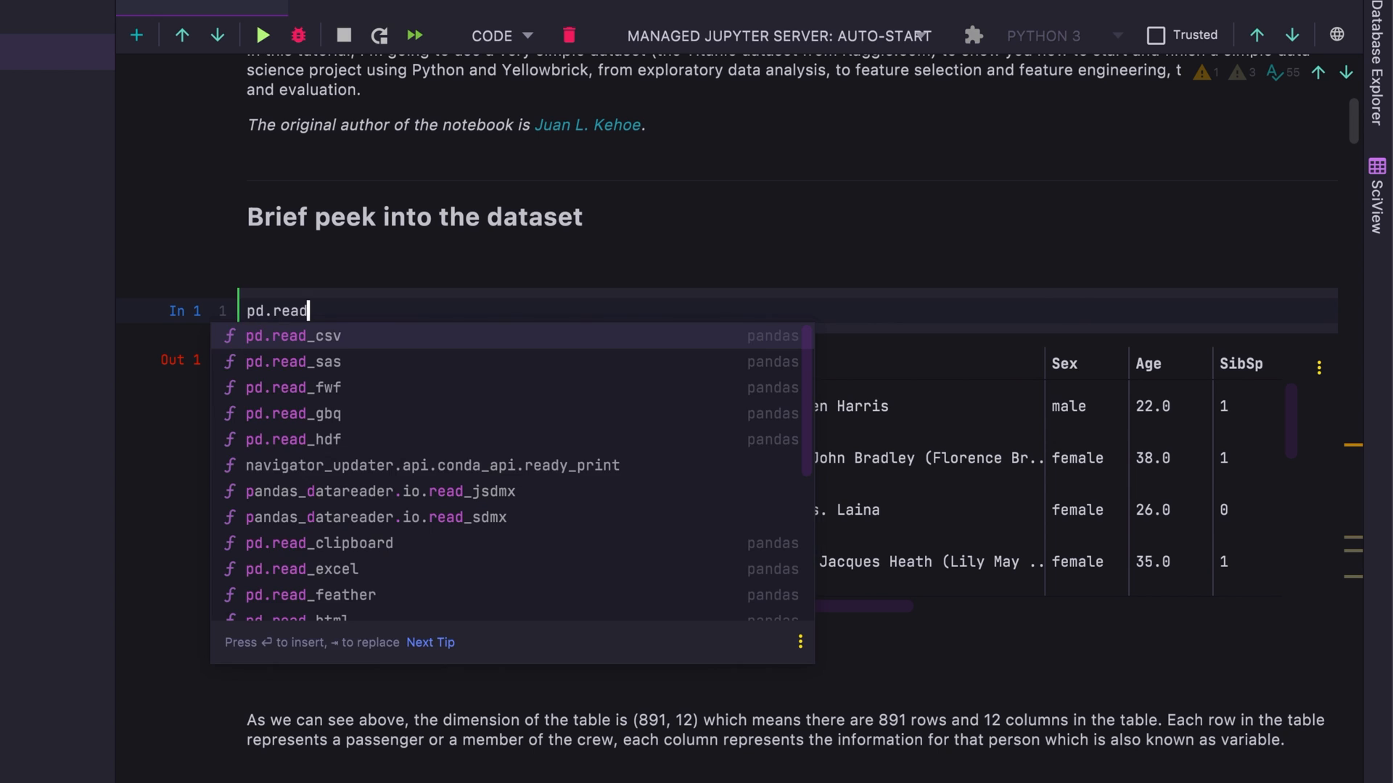
left_click(301, 335)
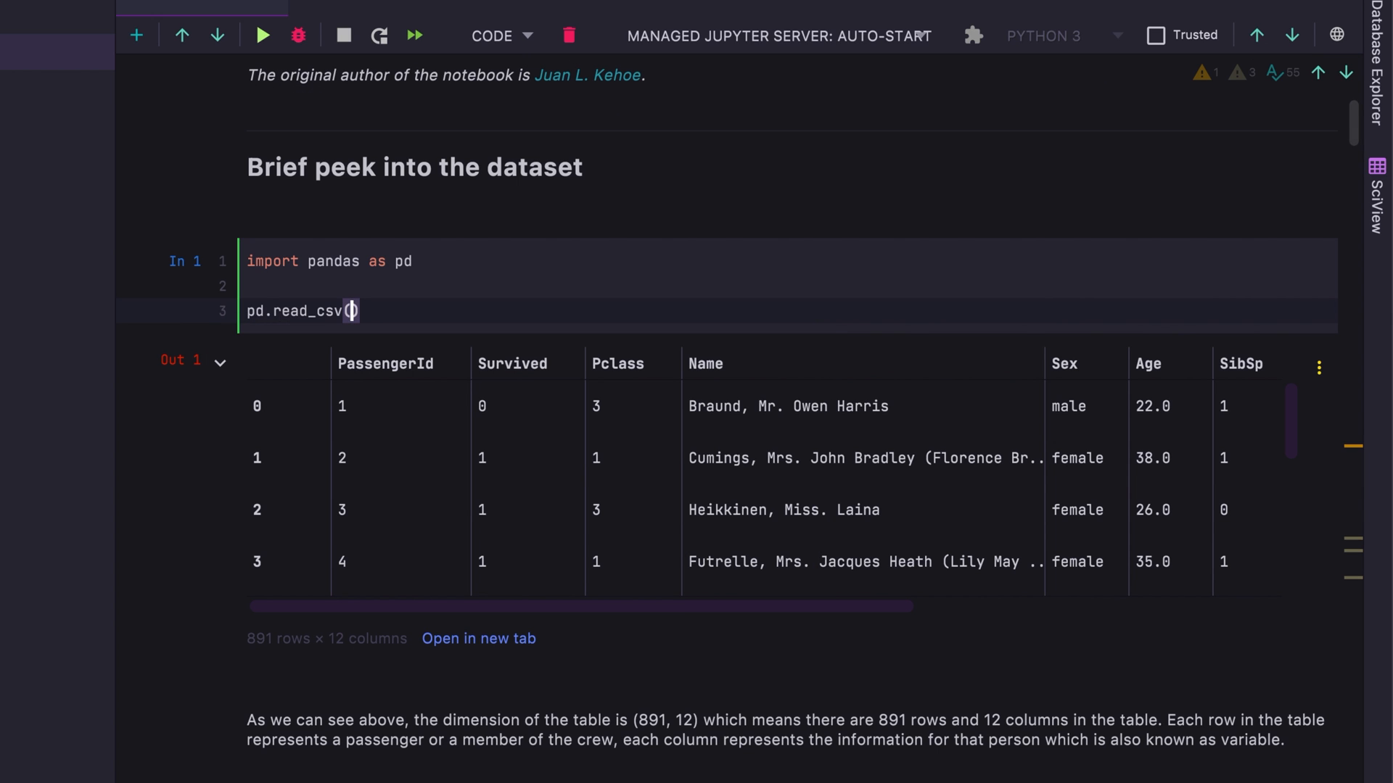
type("\"")
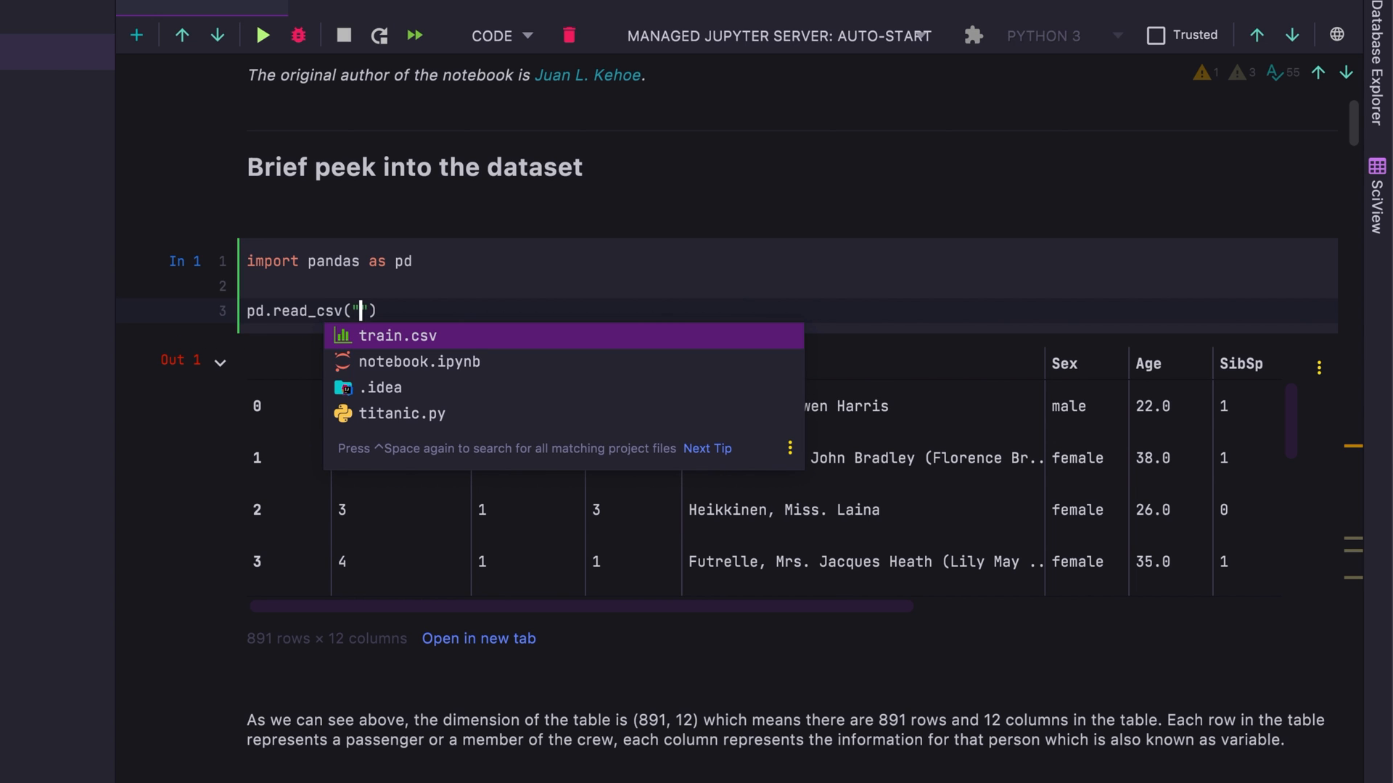
left_click(389, 335)
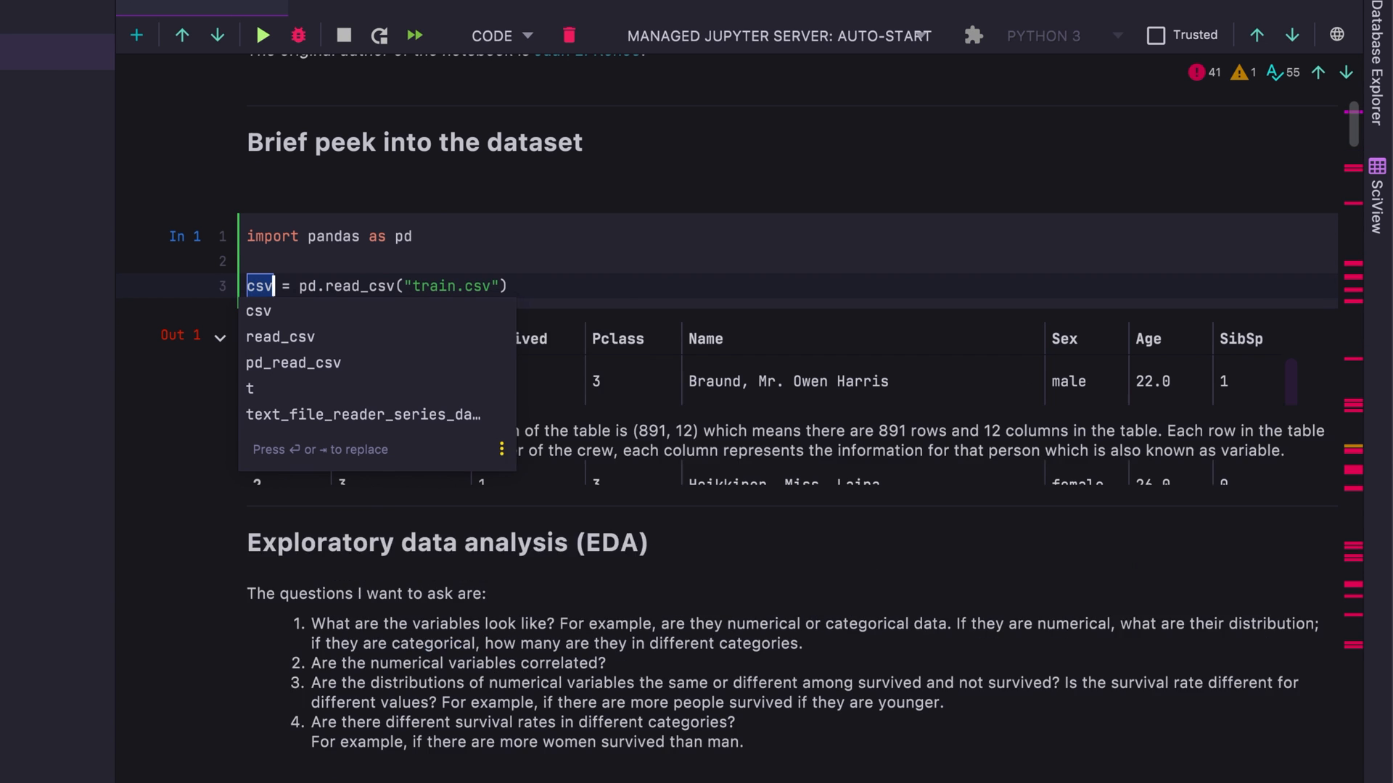
type("data")
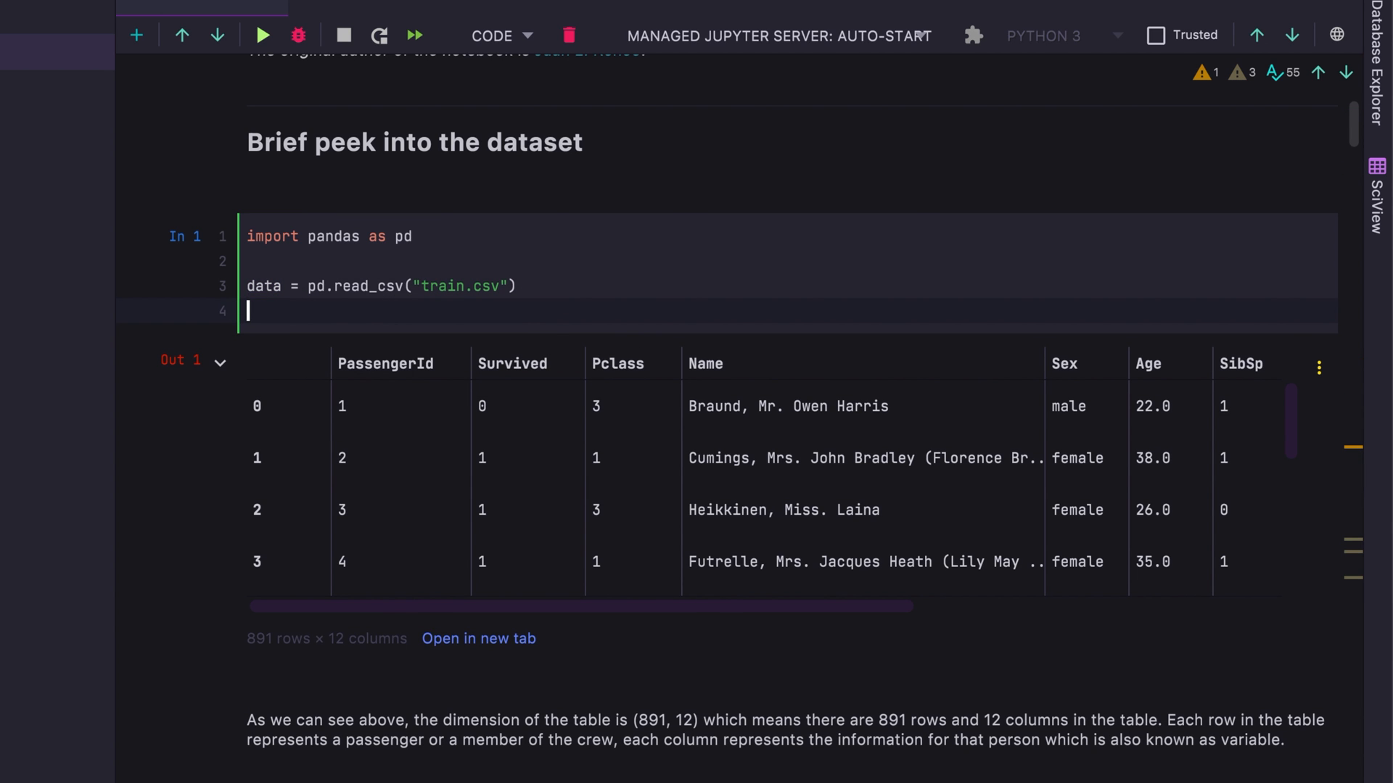
End the cell with data, run it, and browse the 891-row passenger table in its own Out 1 tab before closing it
type("data")
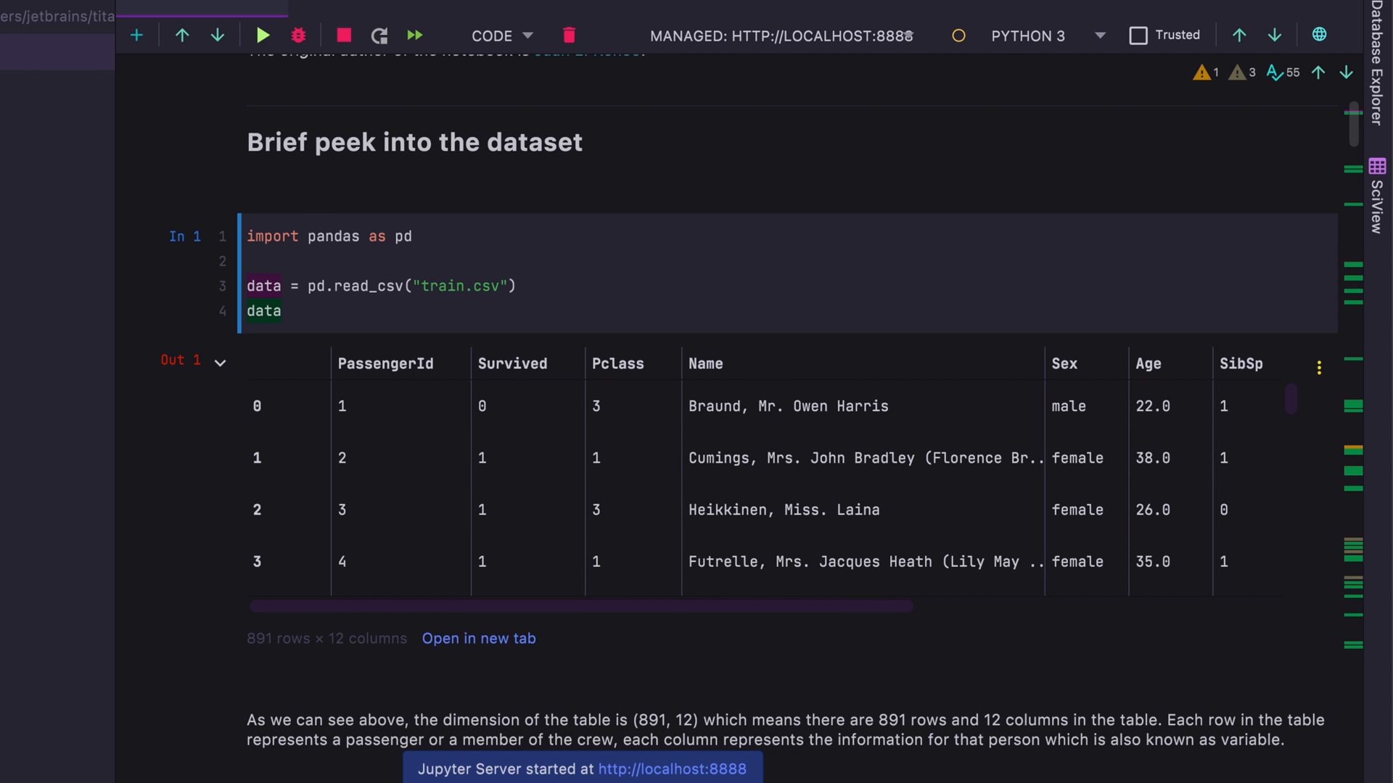
scroll("right", 3)
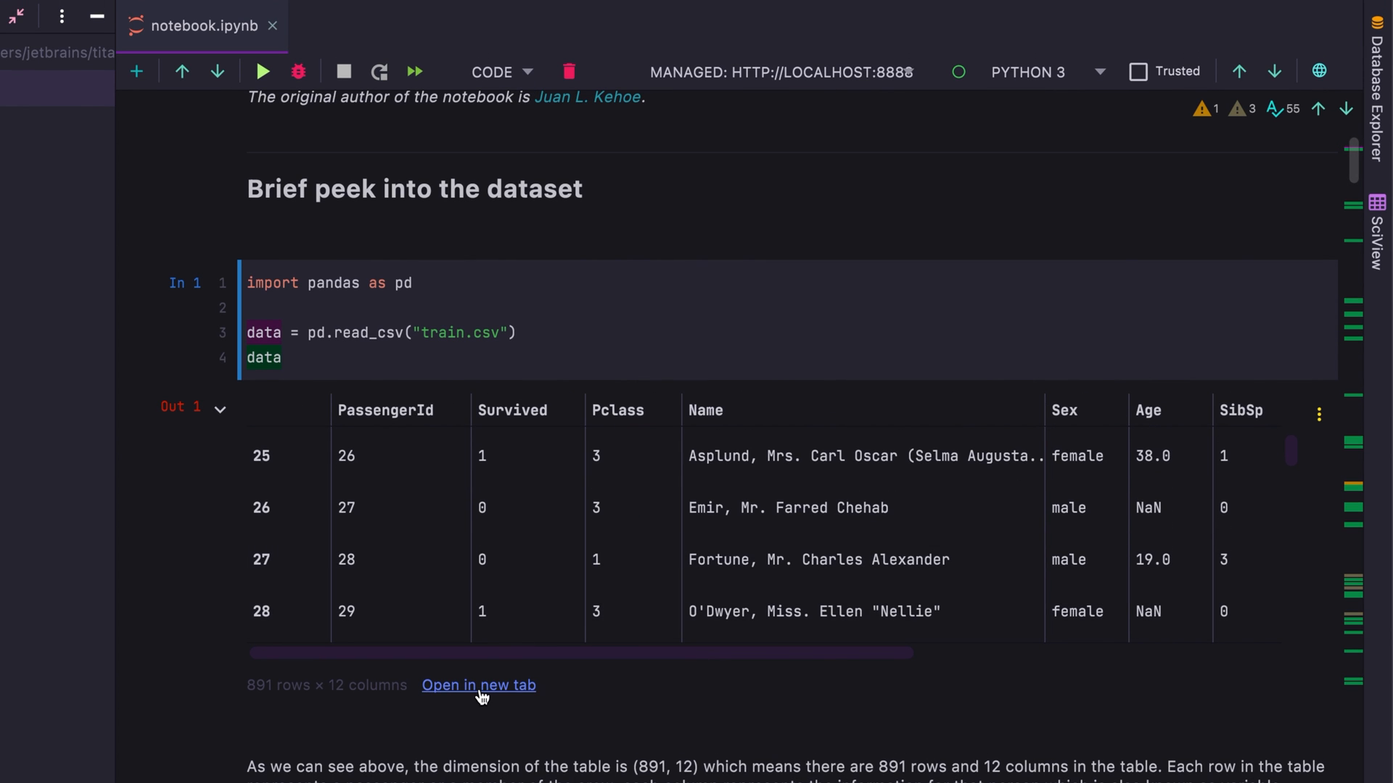
left_click(477, 685)
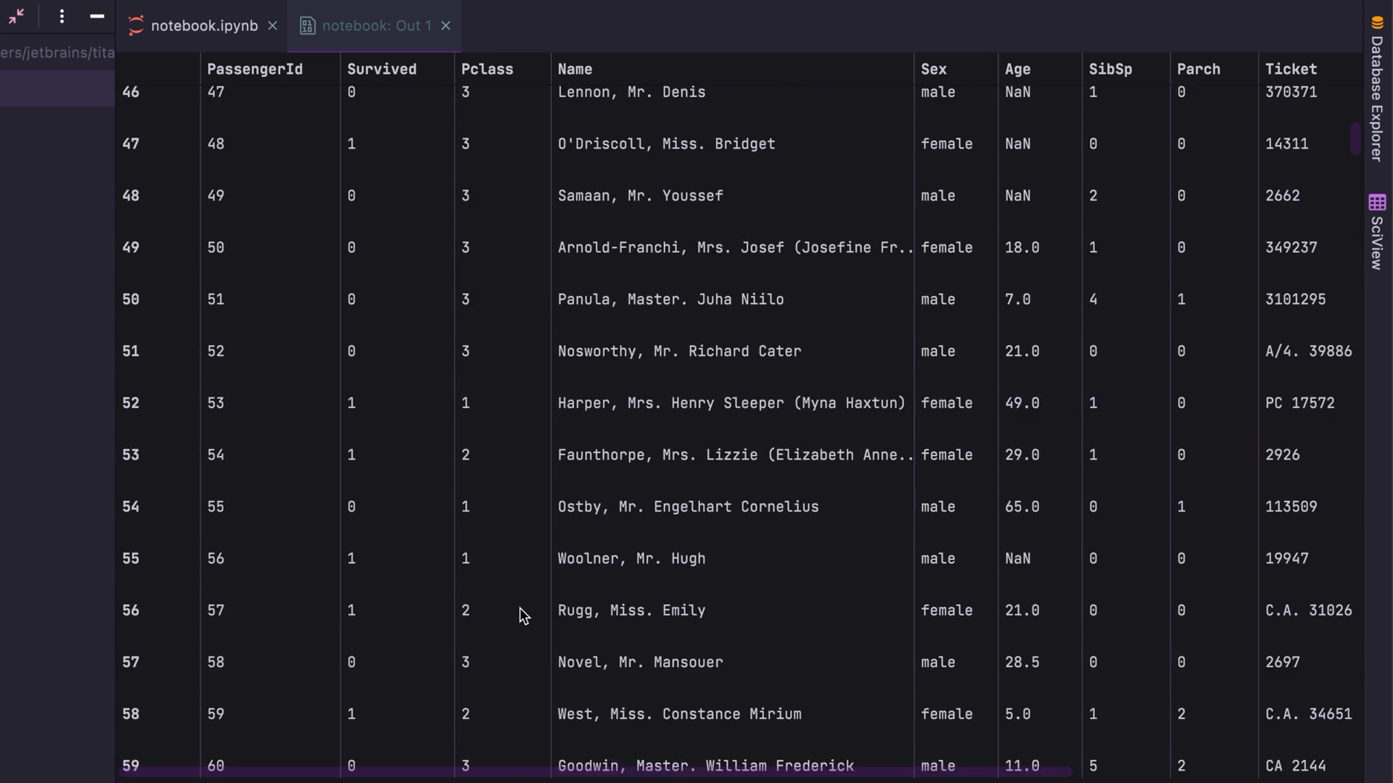
scroll("down", 3)
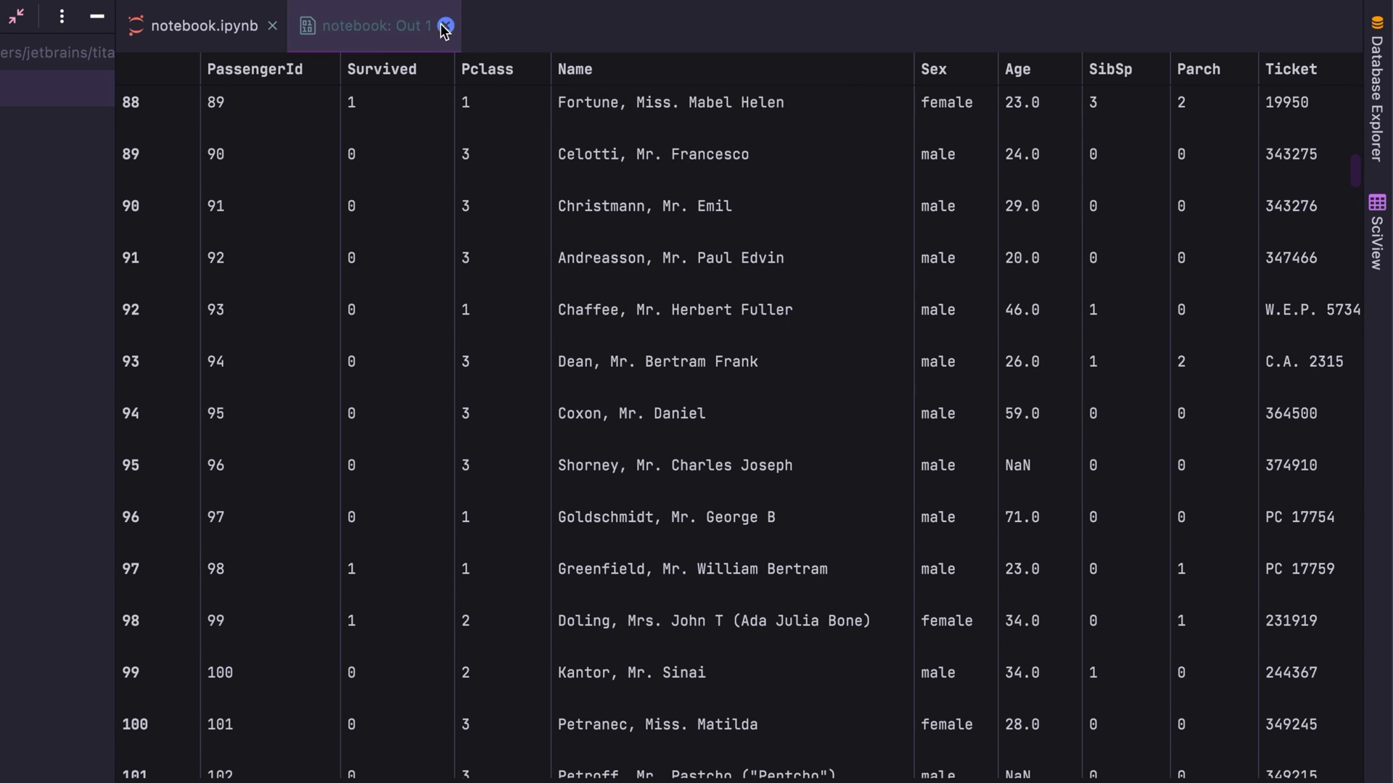
left_click(446, 25)
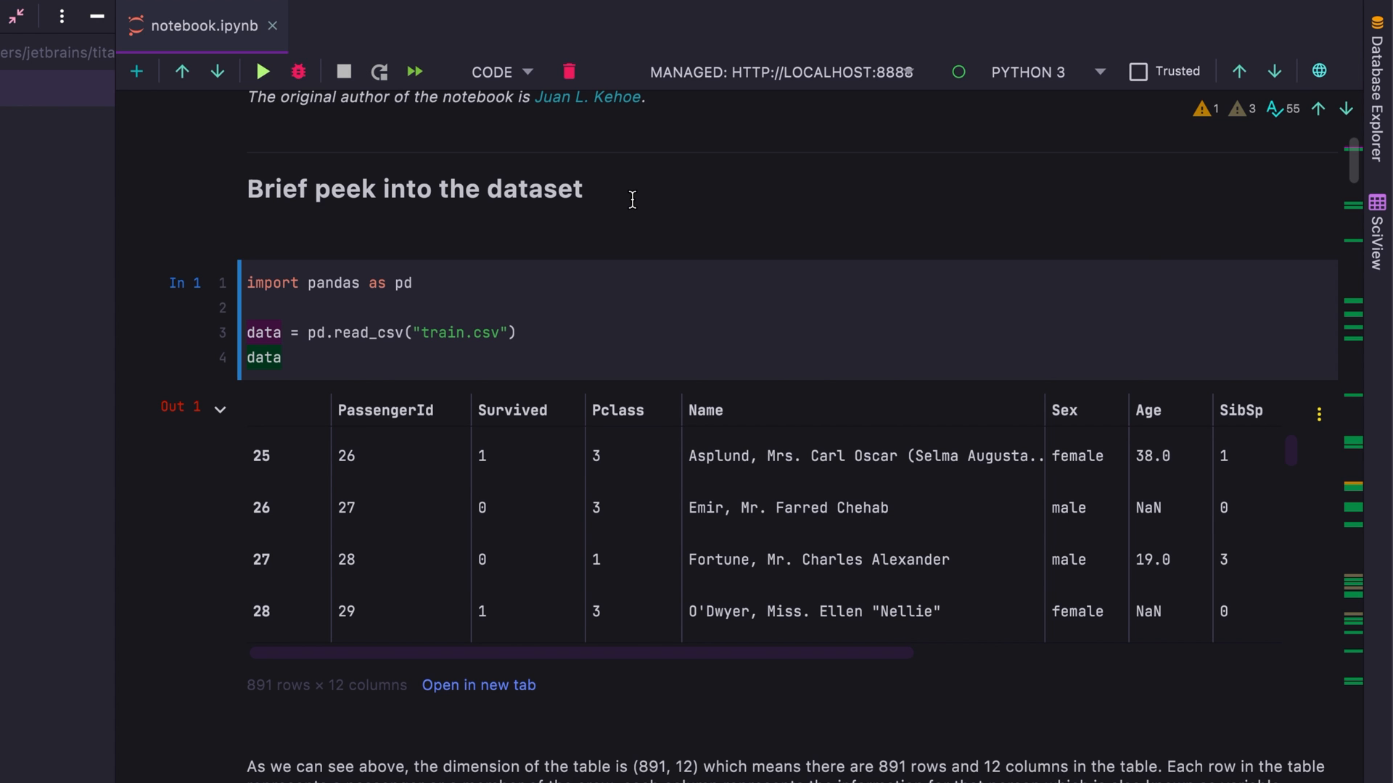
Run the histogram cell to plot Age, SibSp, Parch and Fare distributions
scroll("down", 3)
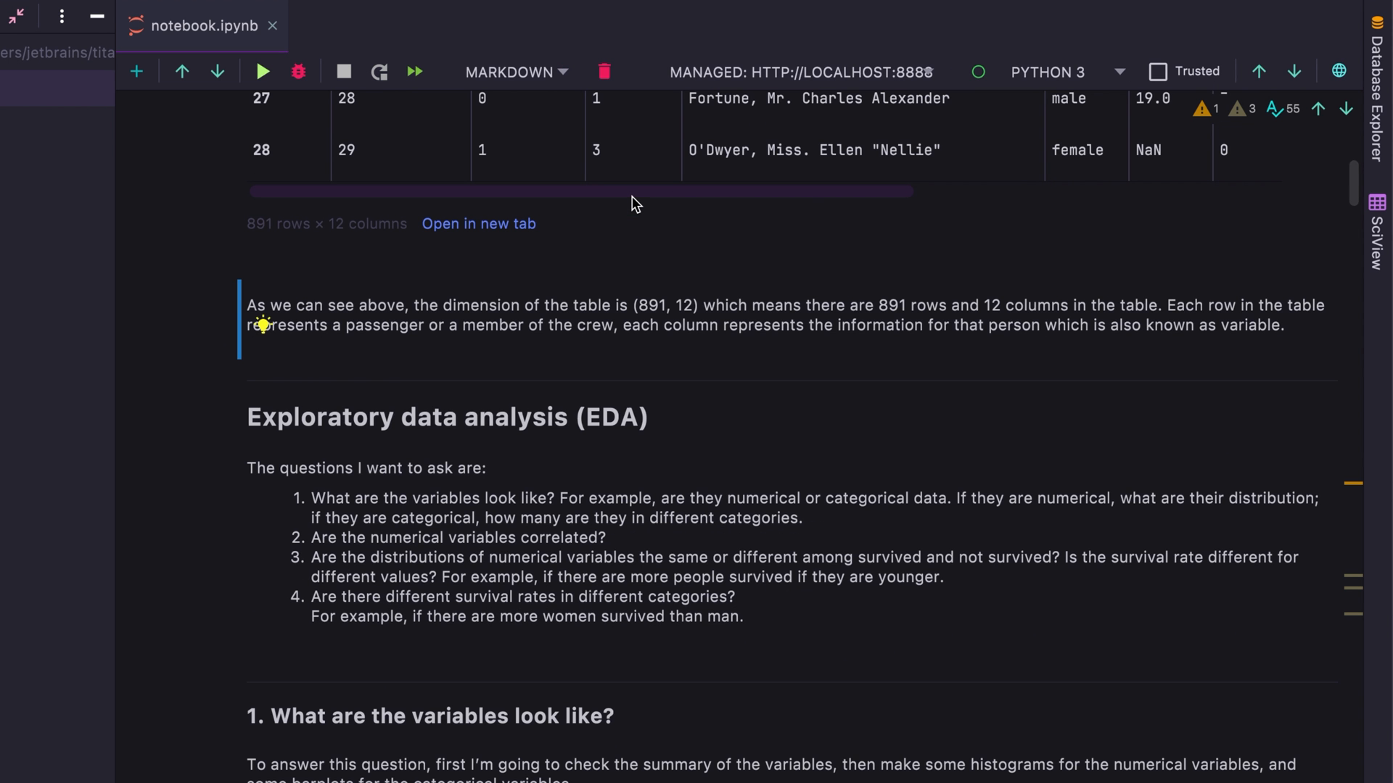
scroll("down", 3)
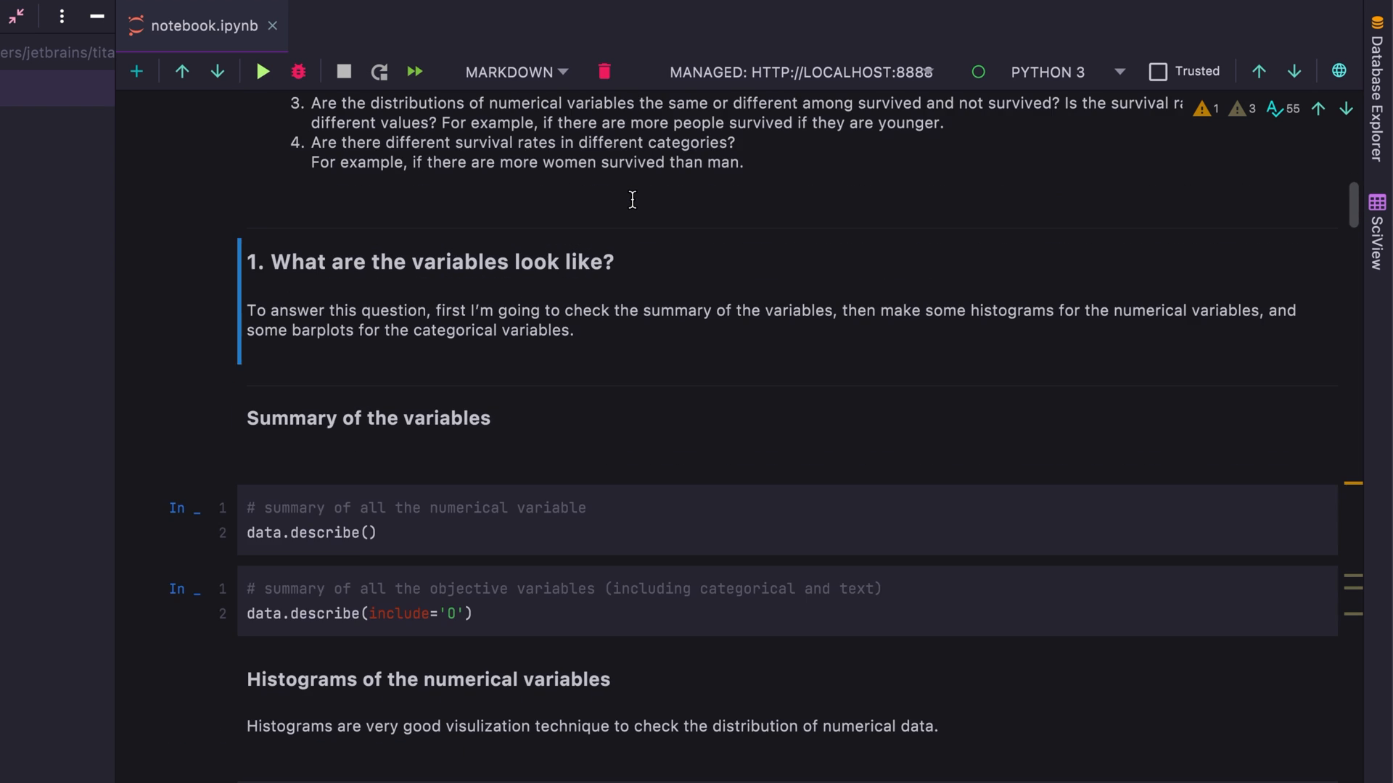
scroll("down", 3)
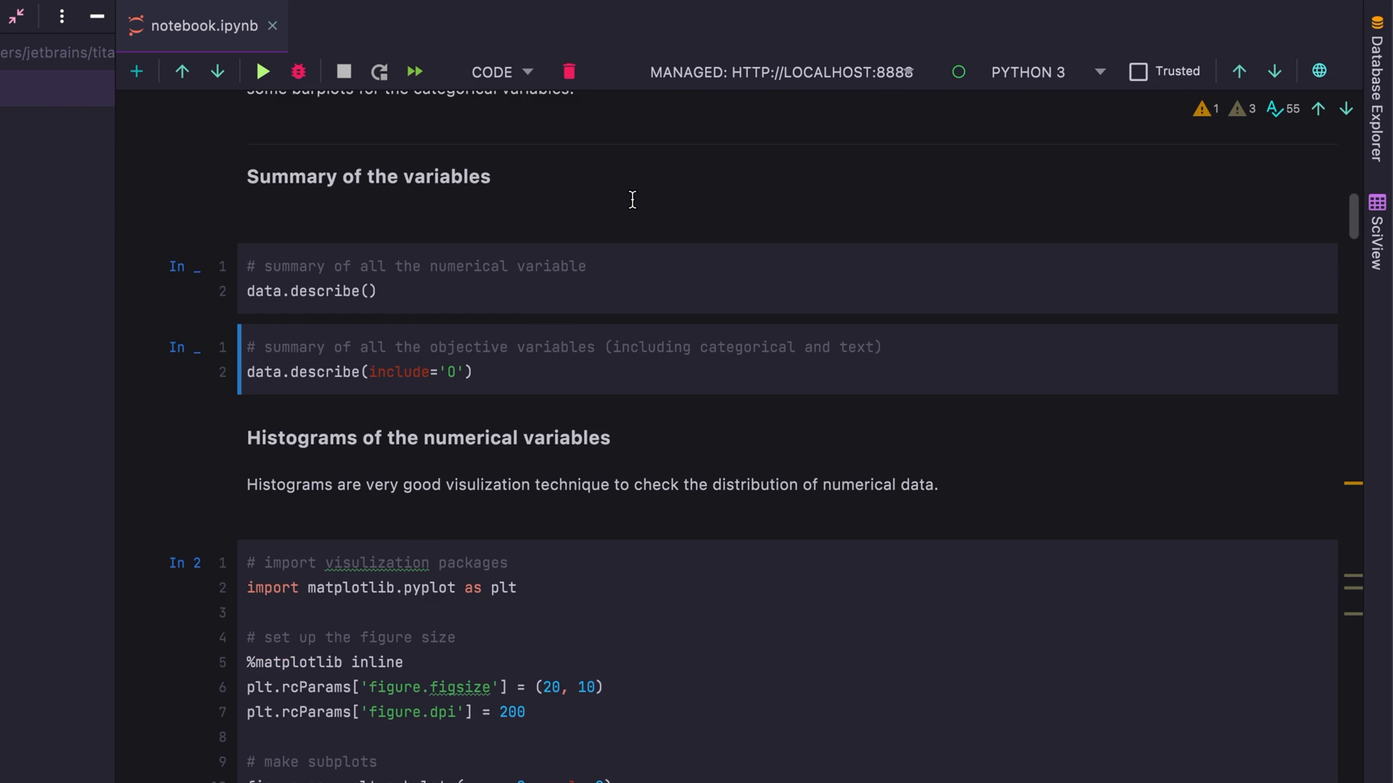
scroll("down", 3)
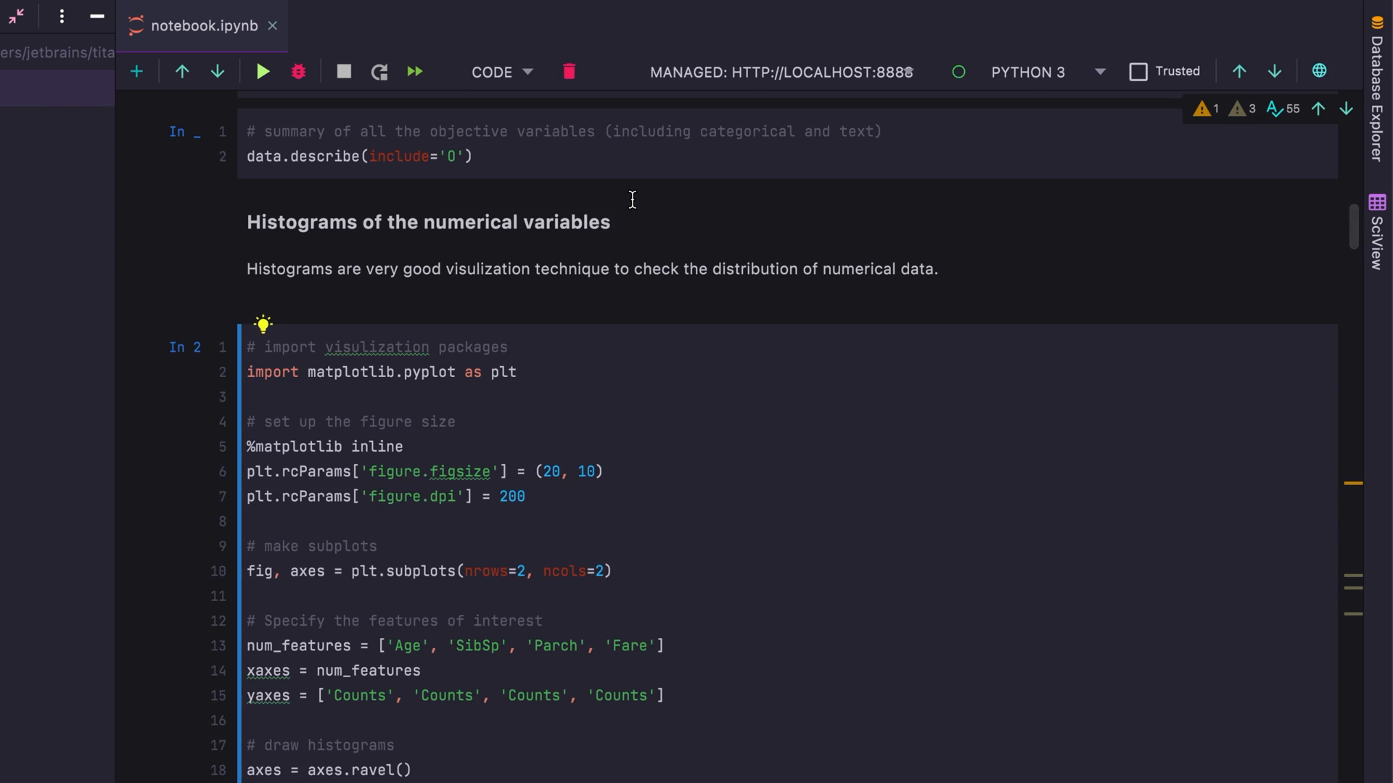
scroll("down", 3)
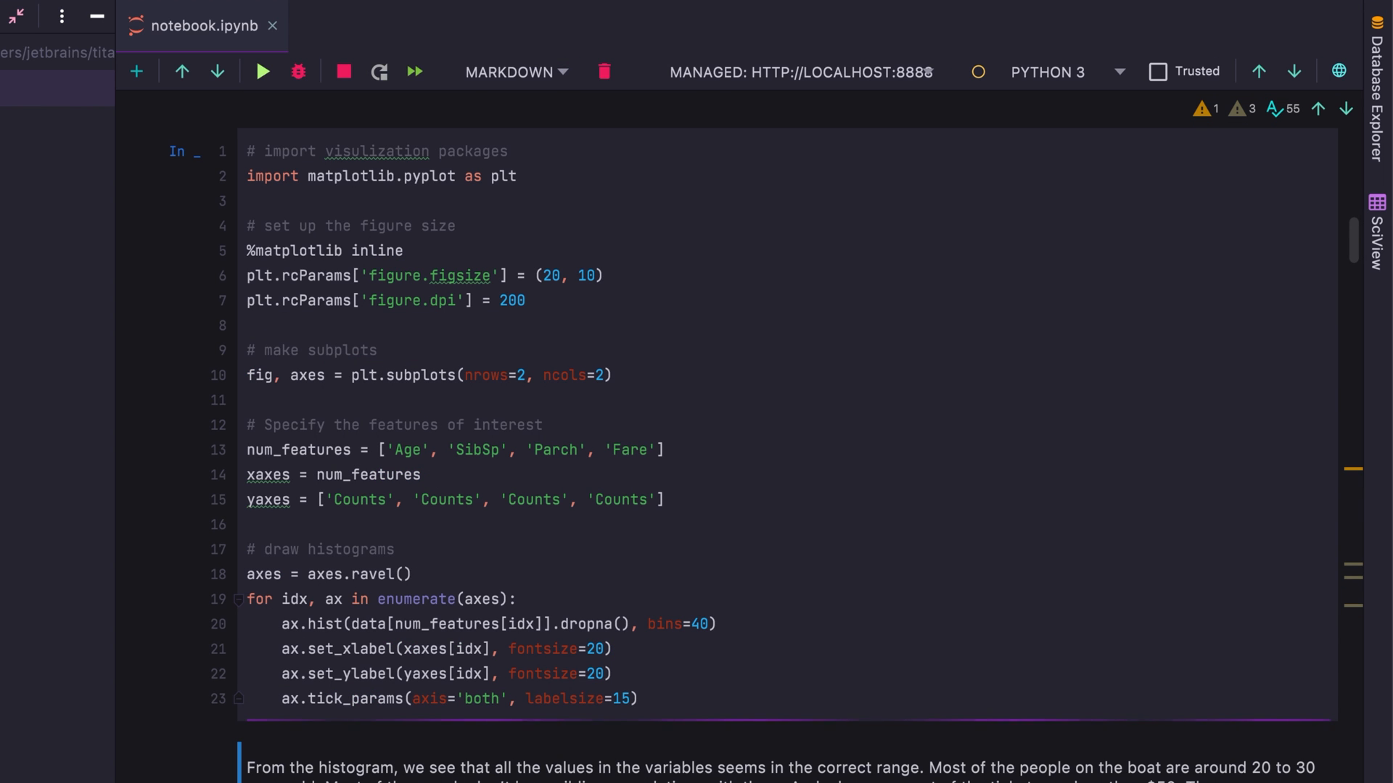
left_click(261, 71)
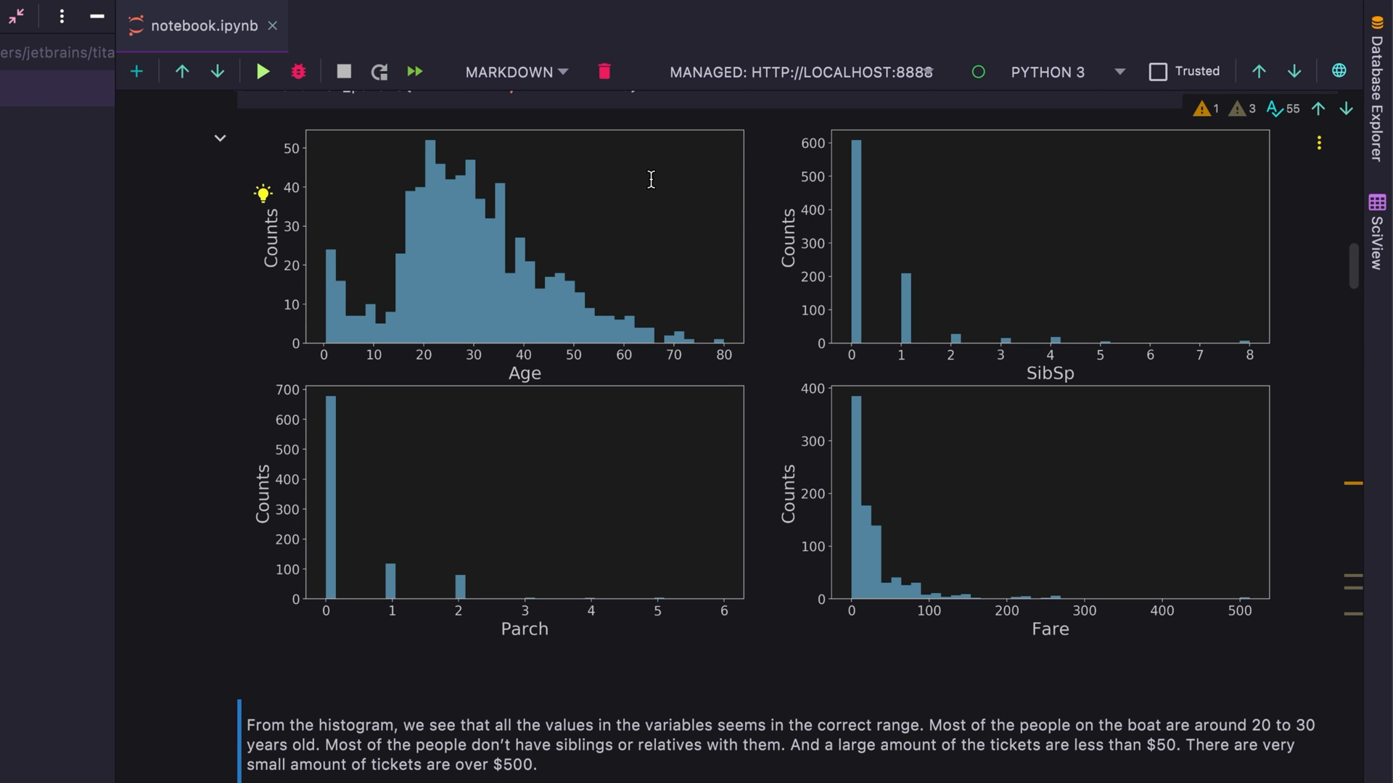
mouse_move(560, 489)
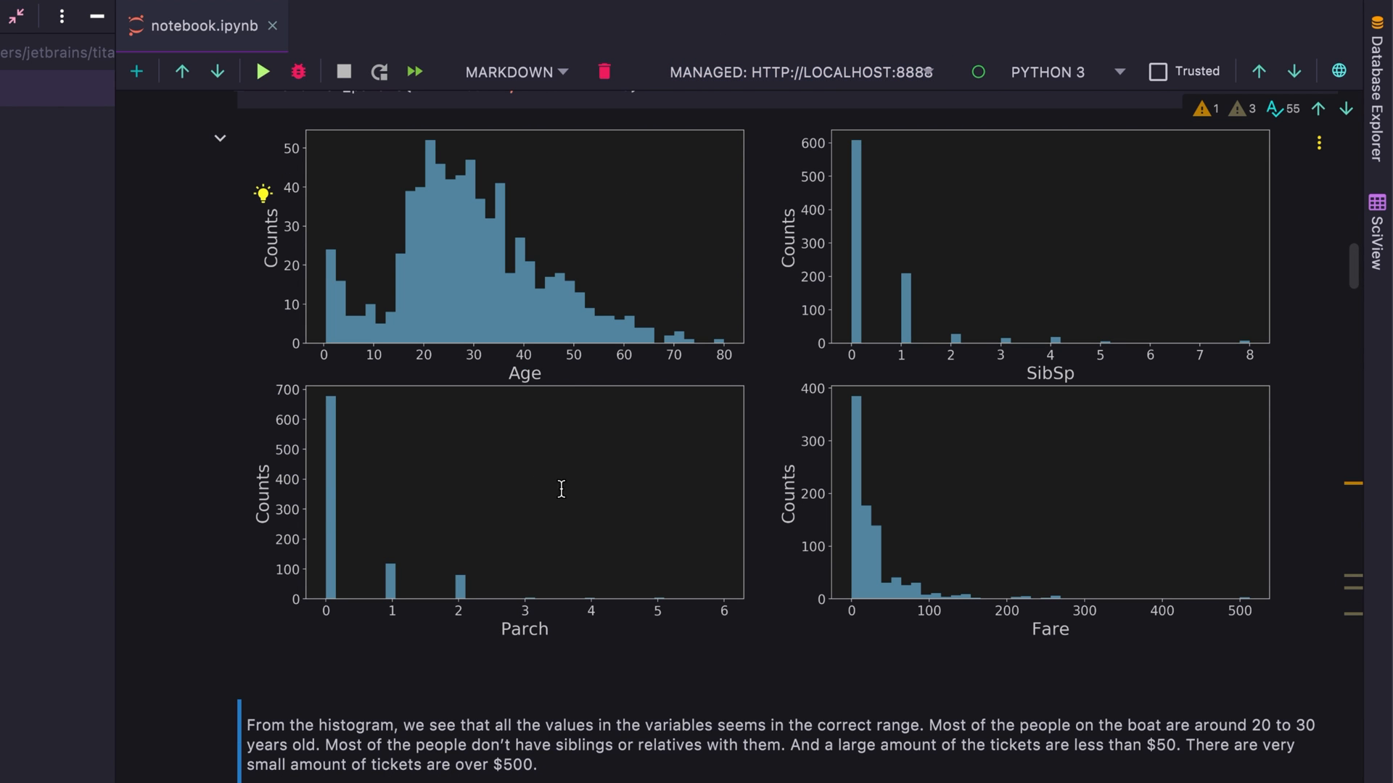
scroll("down", 3)
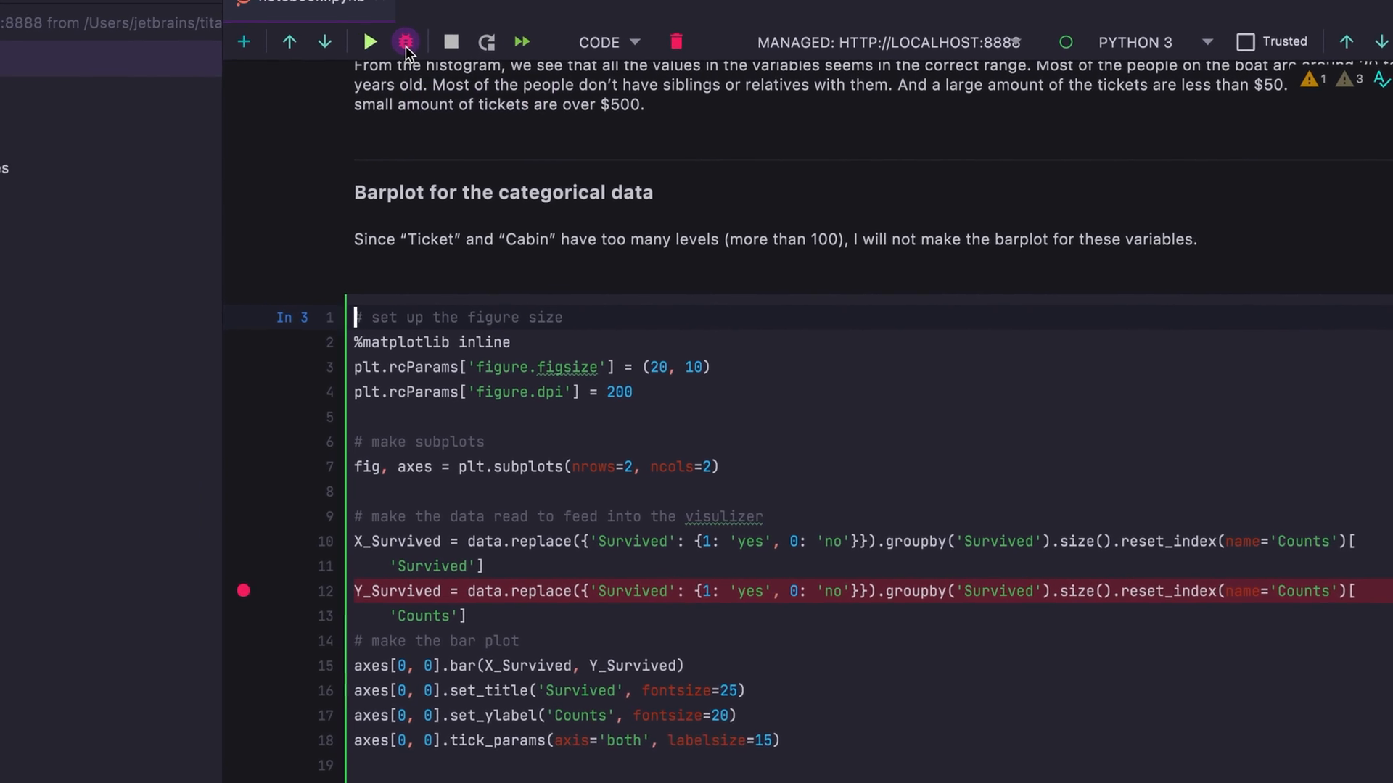
Debug the barplot cell, step past line 12, and view Y_Survived as a Series with counts 549 and 342
left_click(405, 42)
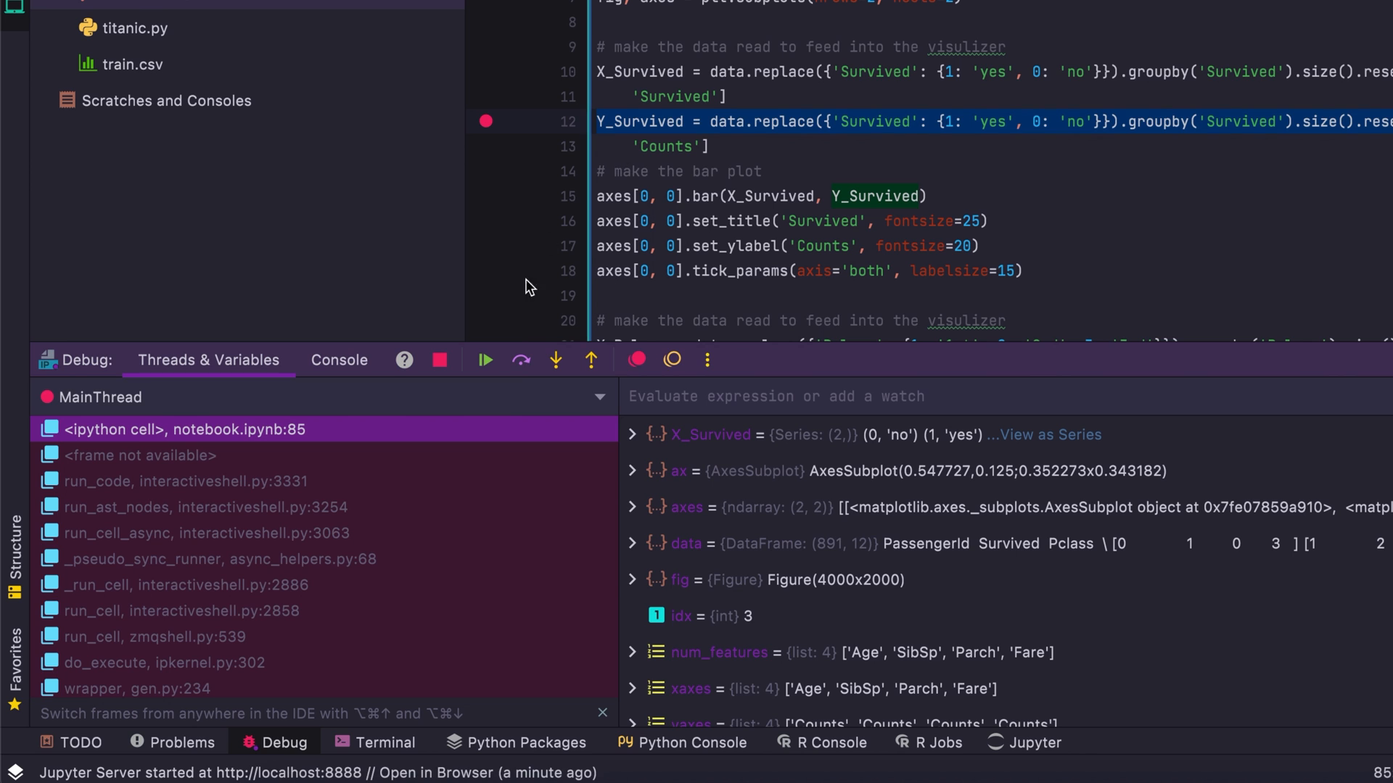
left_click(519, 360)
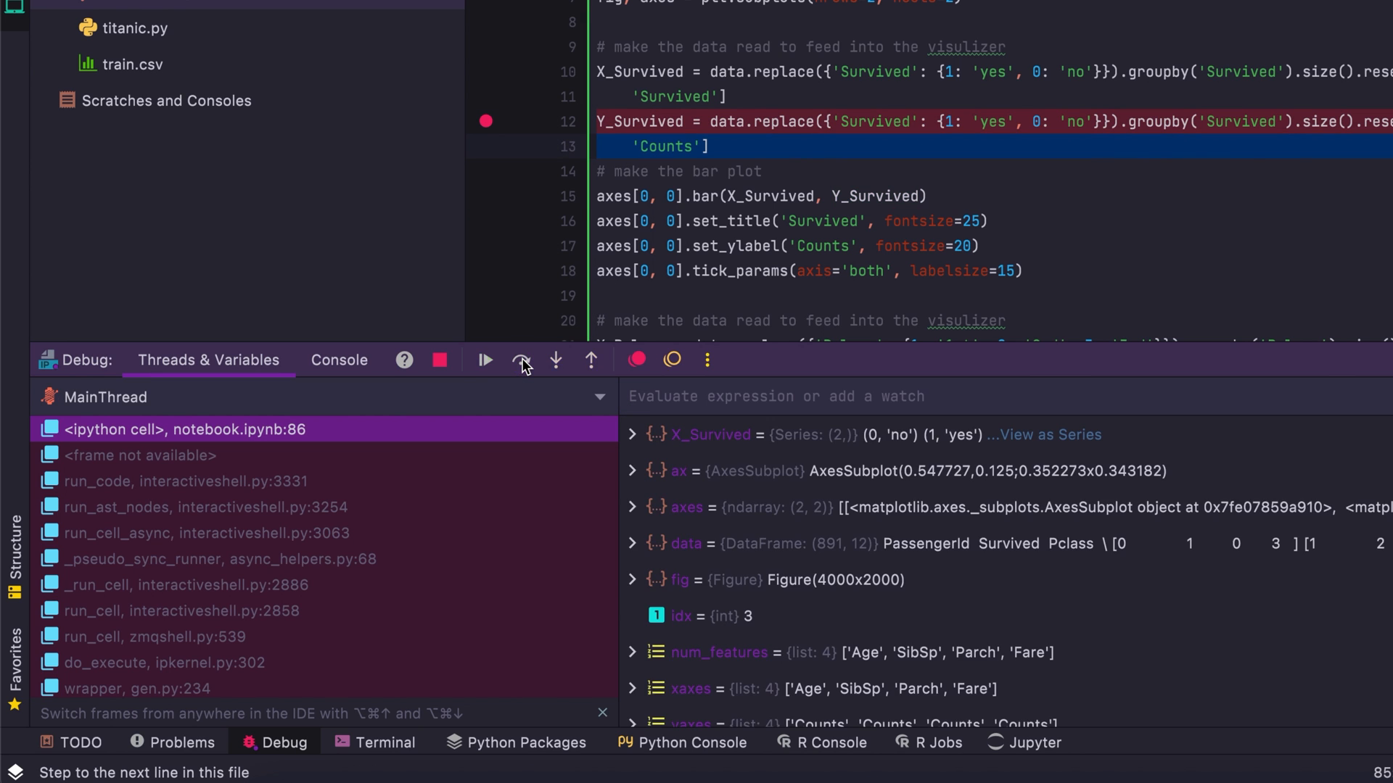
left_click(519, 360)
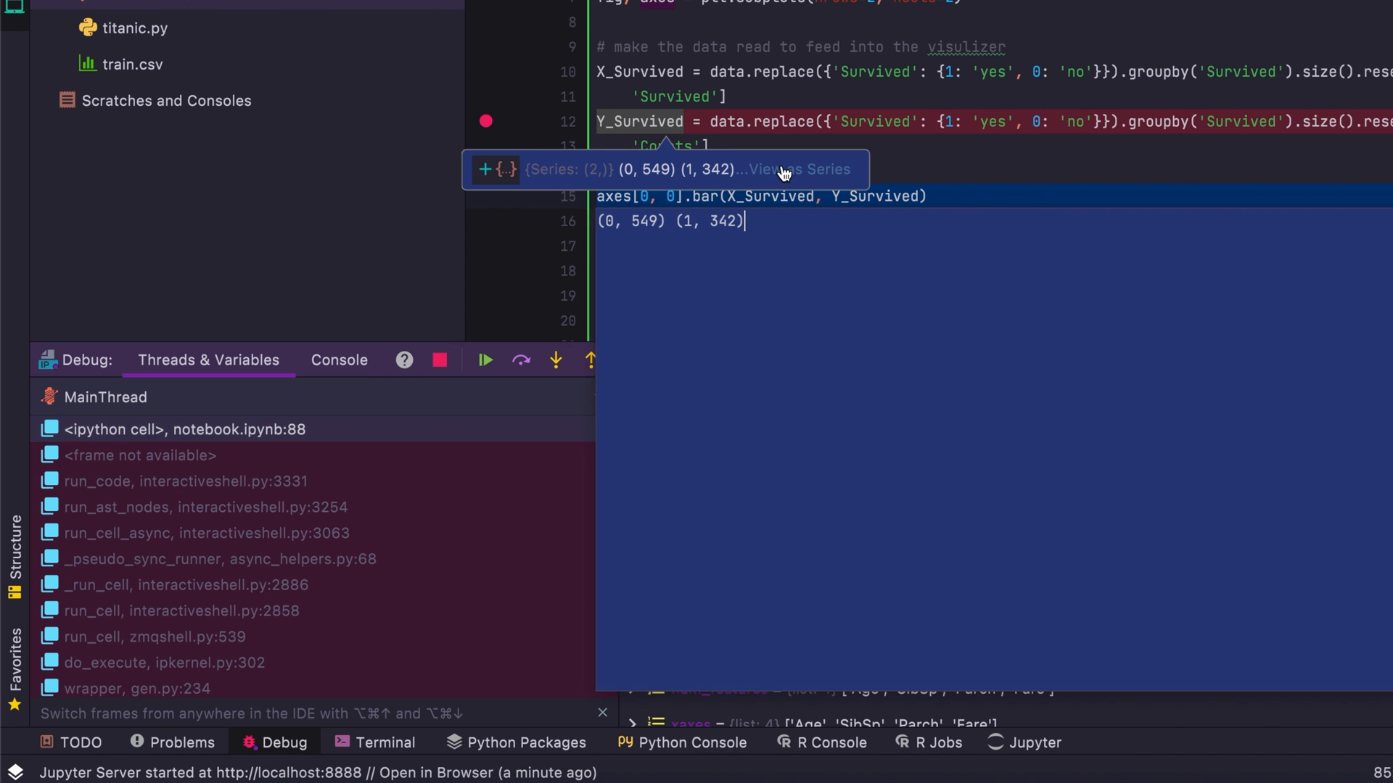
left_click(795, 170)
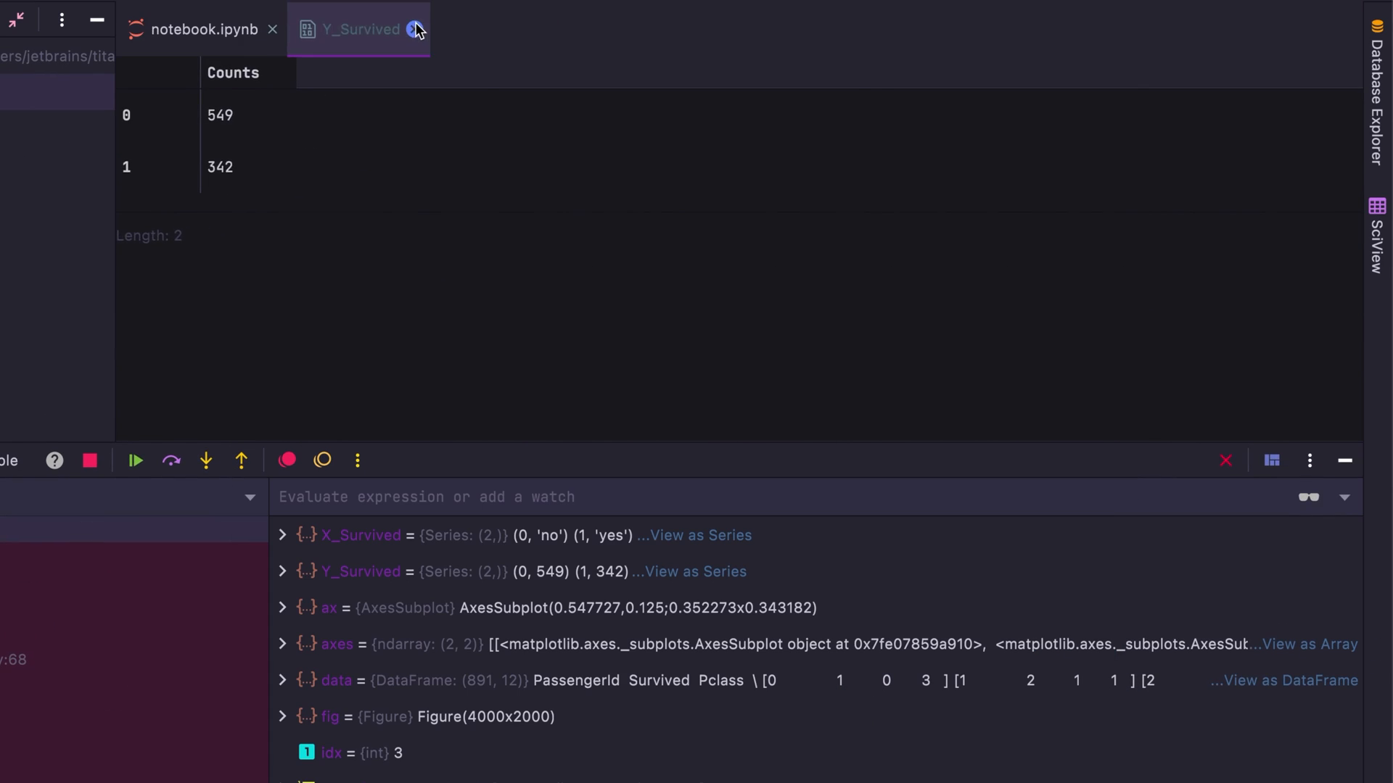
Evaluate data.describe() in the debugger and view its 8-row summary as a DataFrame, then close it
left_click(416, 29)
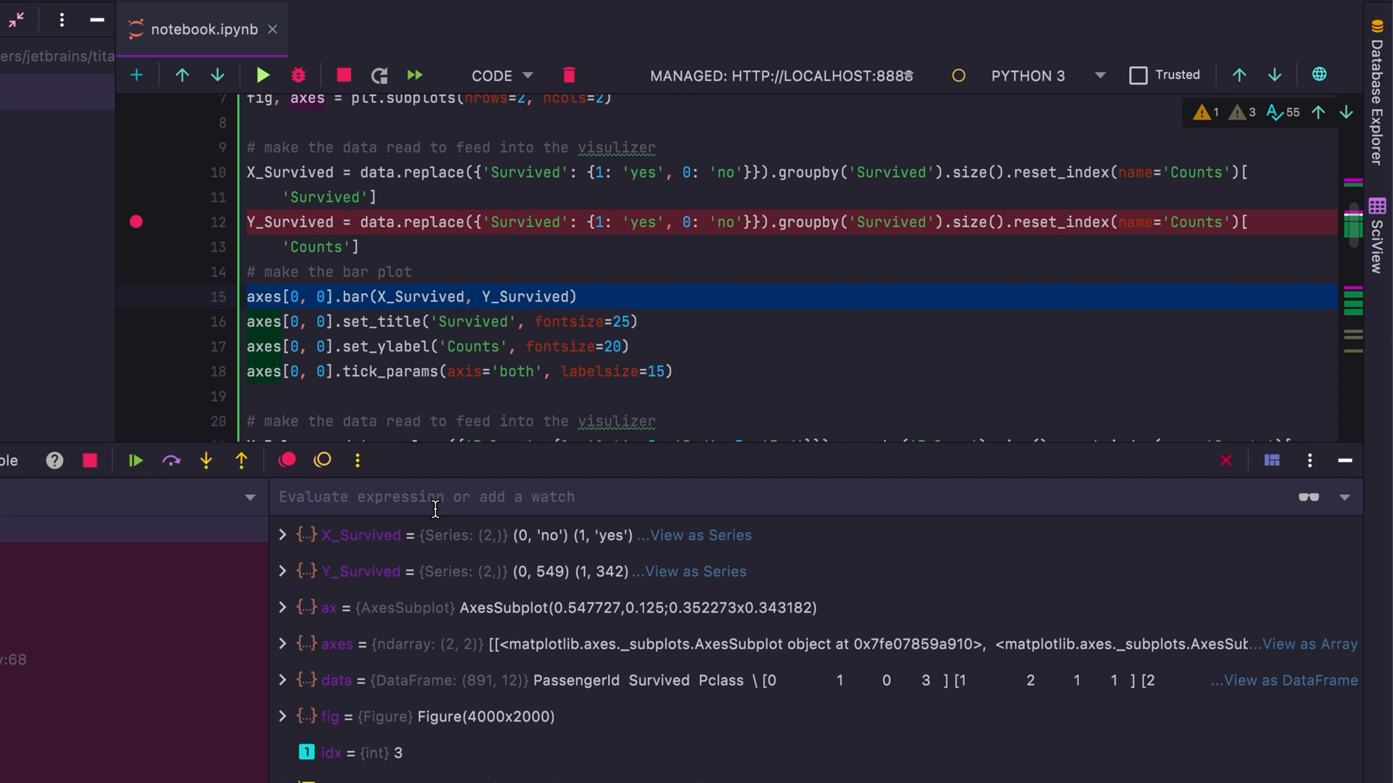
type("data.")
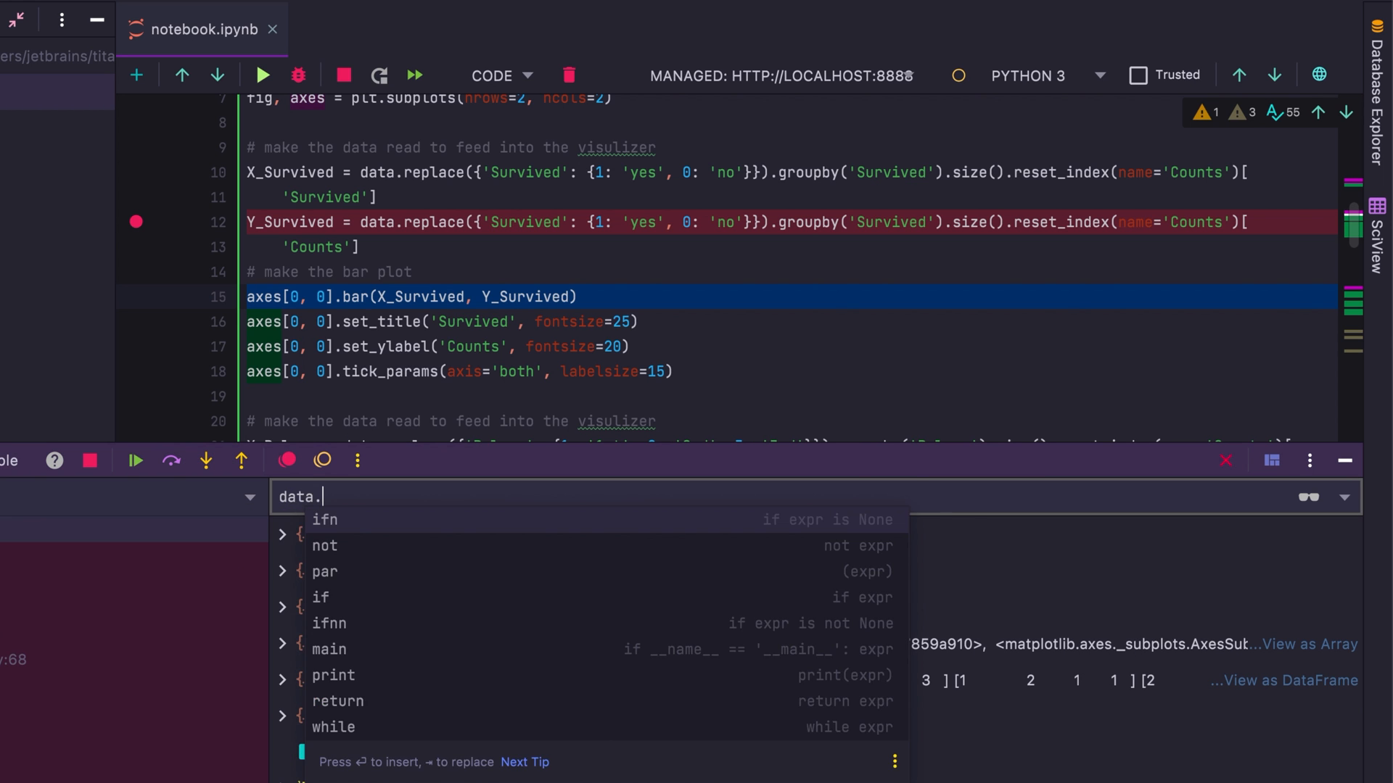
type("describe()")
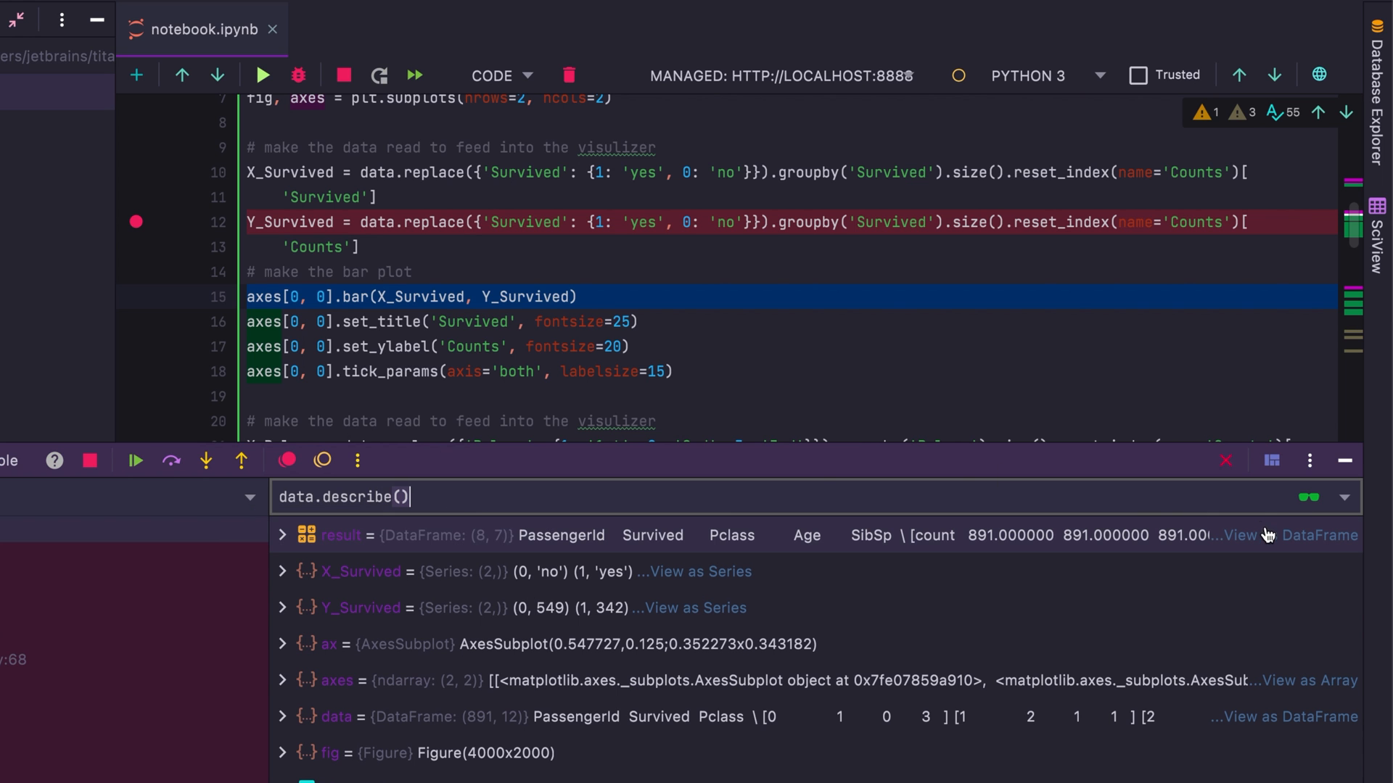
left_click(1317, 535)
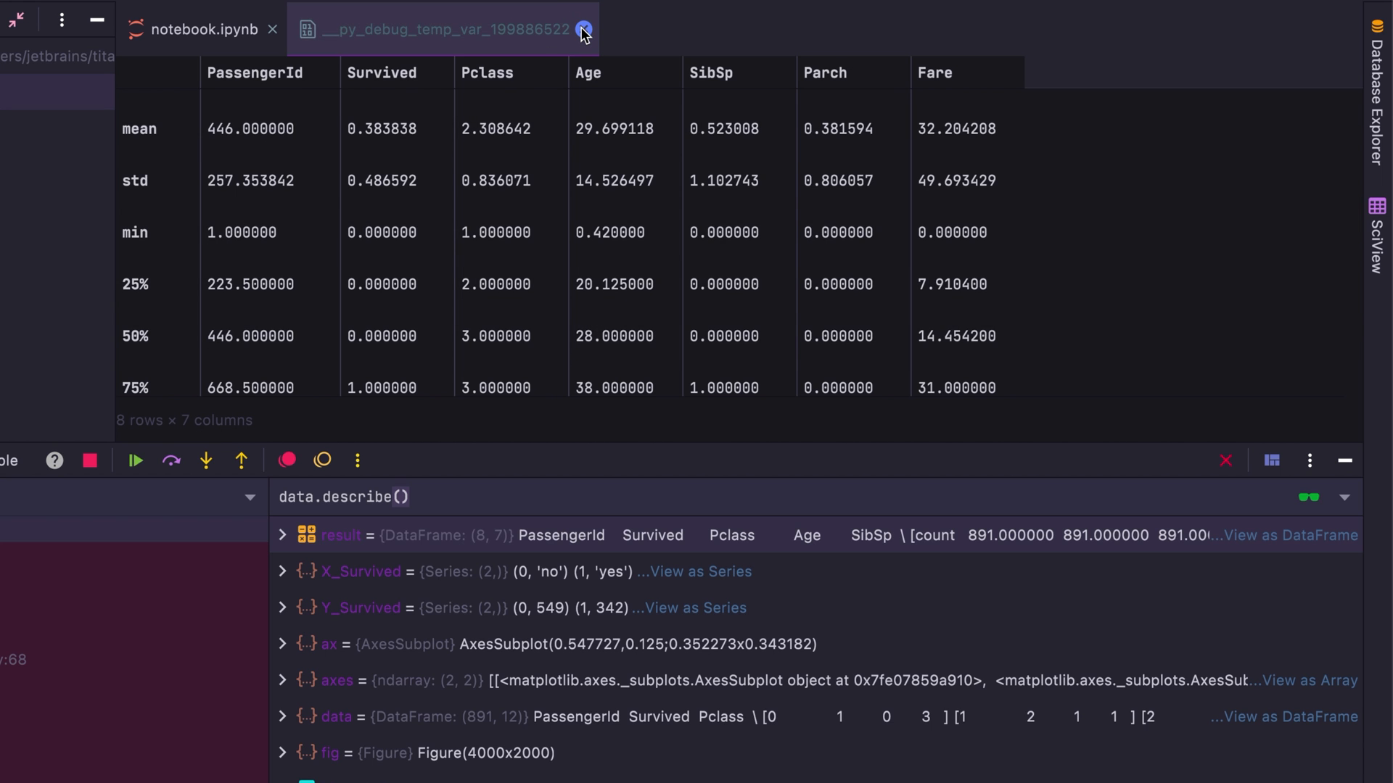
left_click(585, 29)
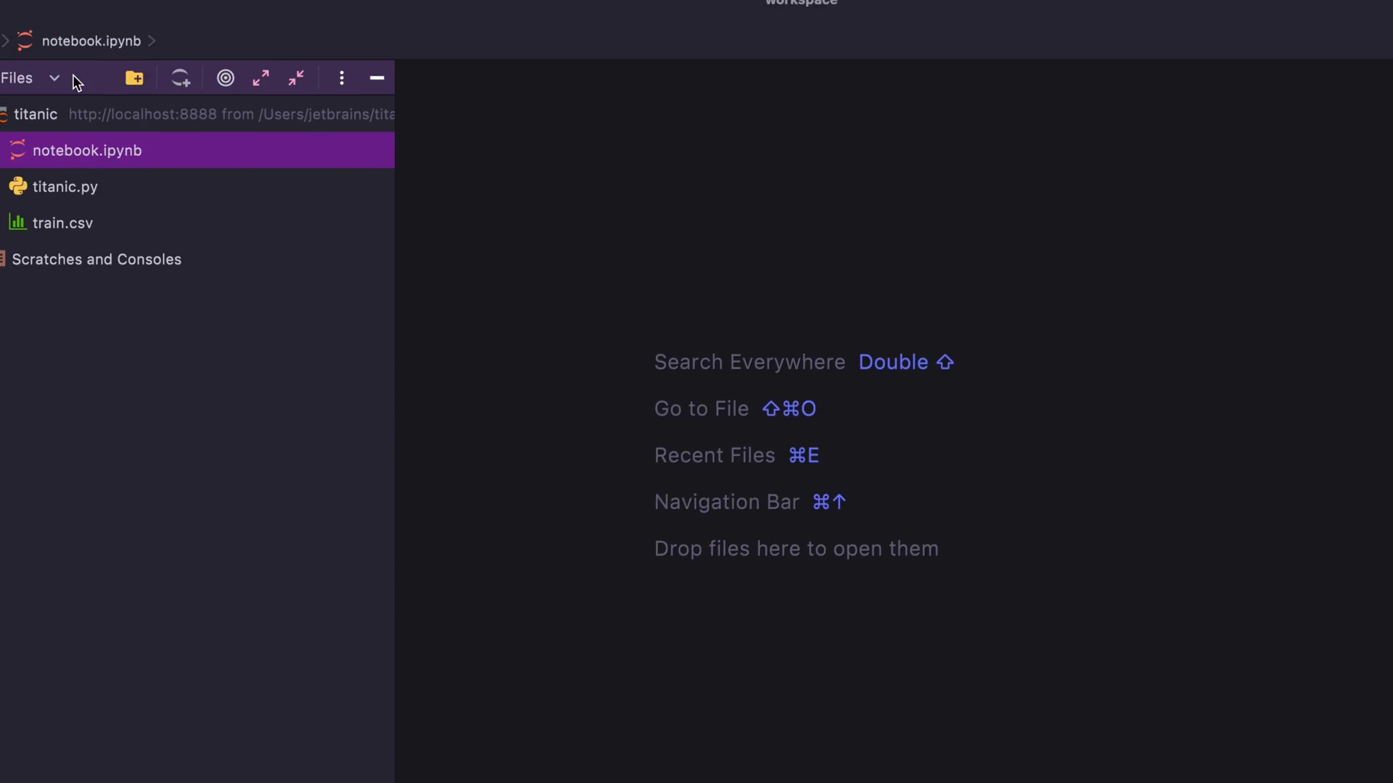
Open titanic.py from the Files tool window
double_click(62, 187)
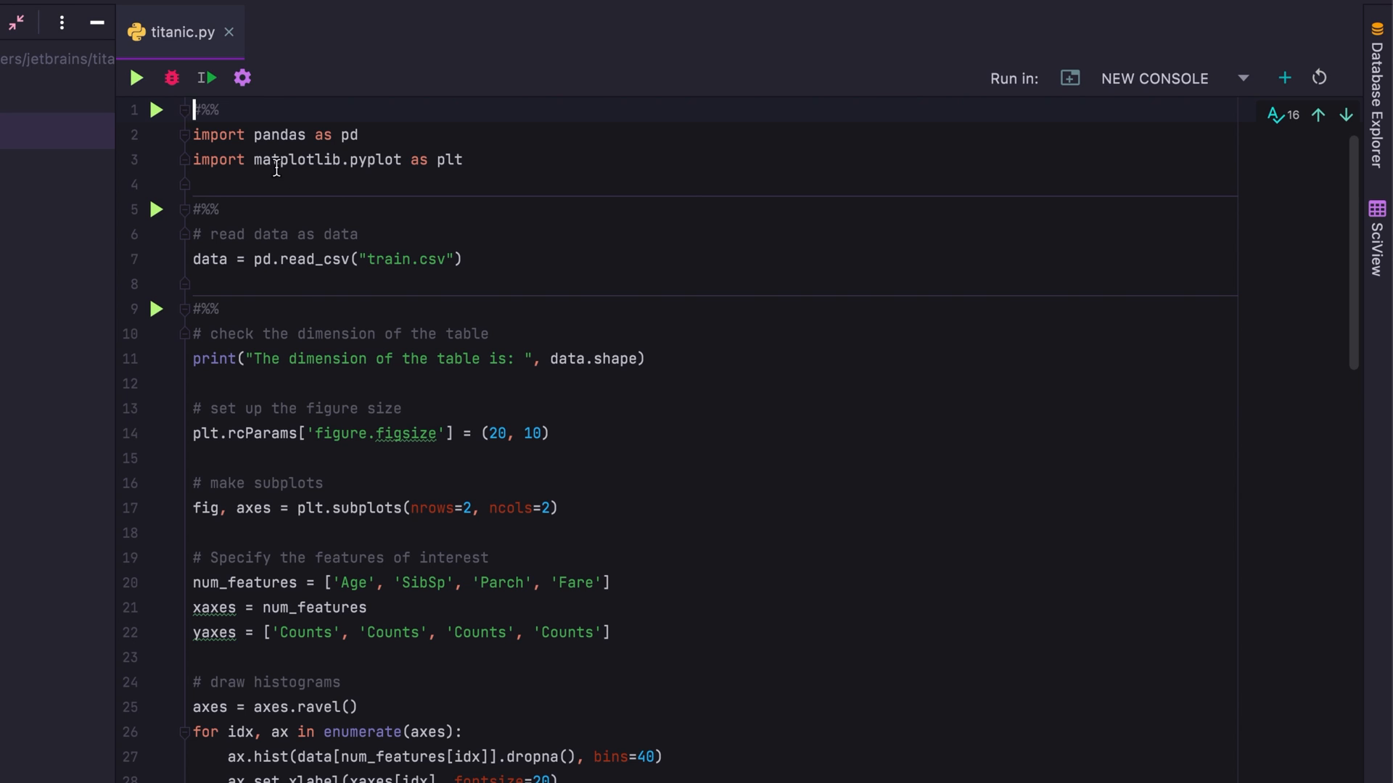
mouse_move(306, 109)
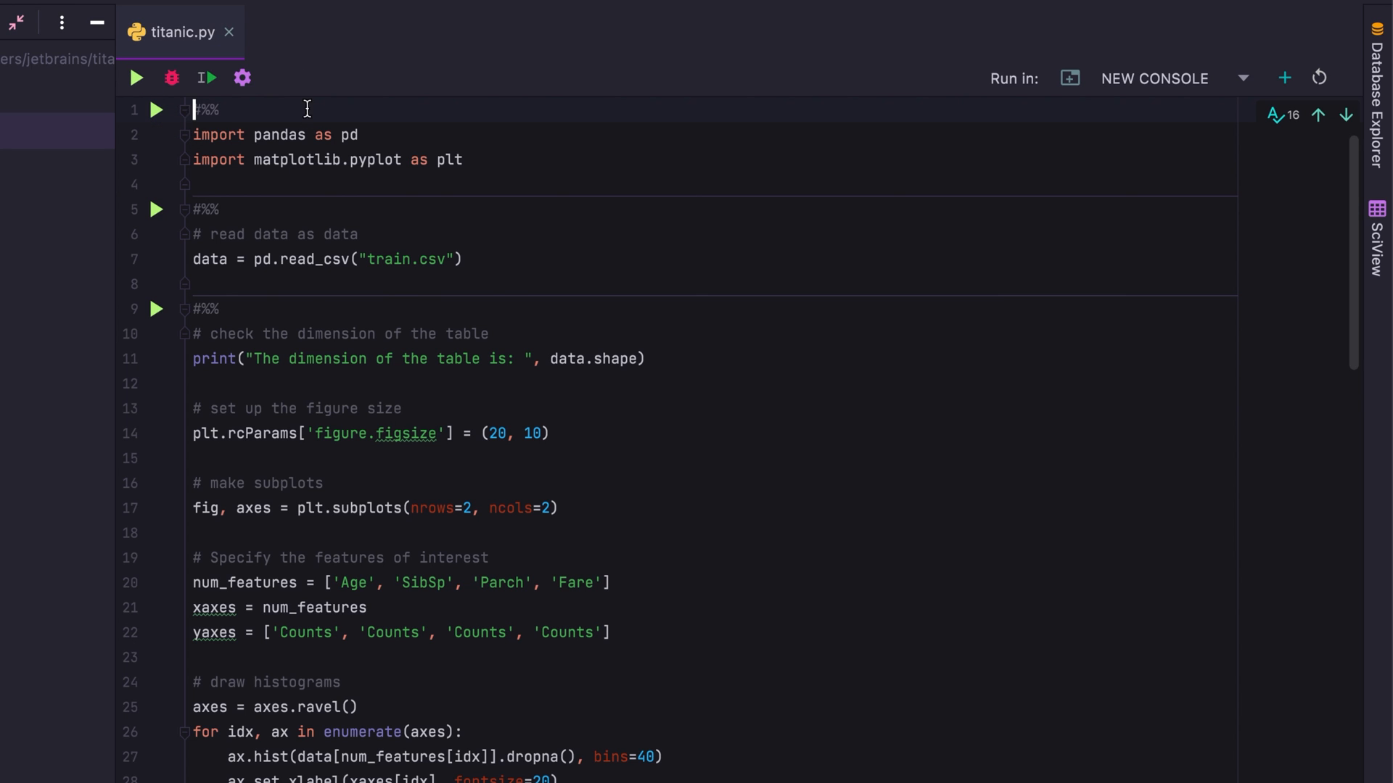
mouse_move(155, 114)
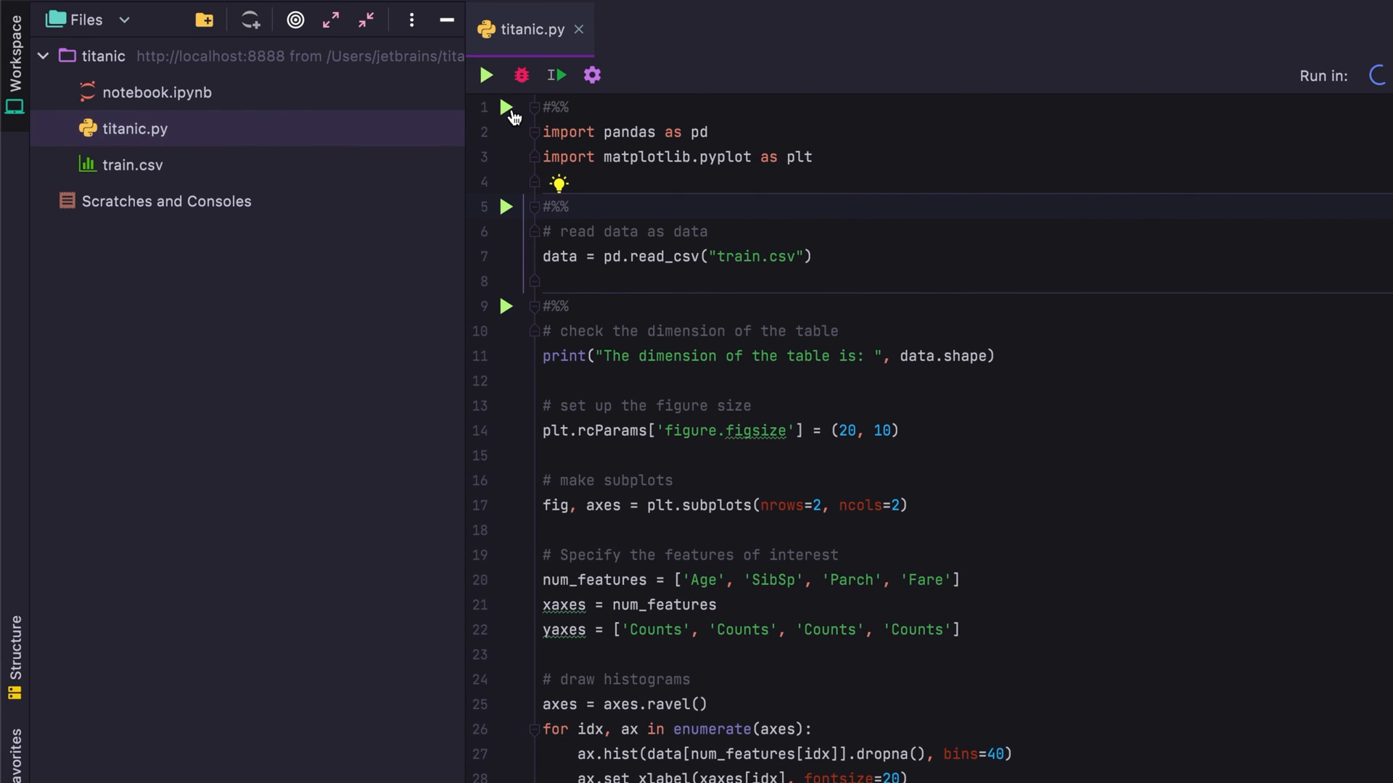
Run the imports and train.csv-loading cells in the Python console and display the data DataFrame
left_click(504, 108)
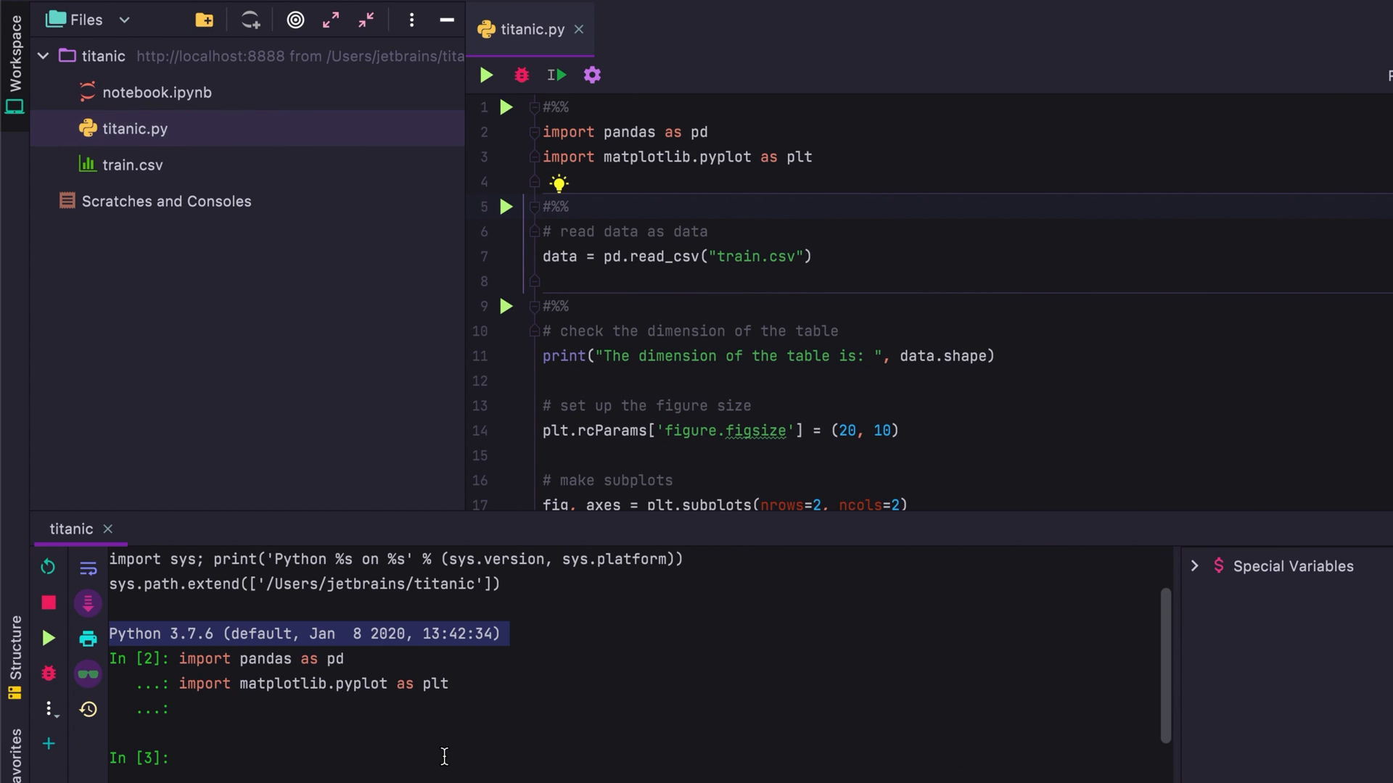
mouse_move(682, 397)
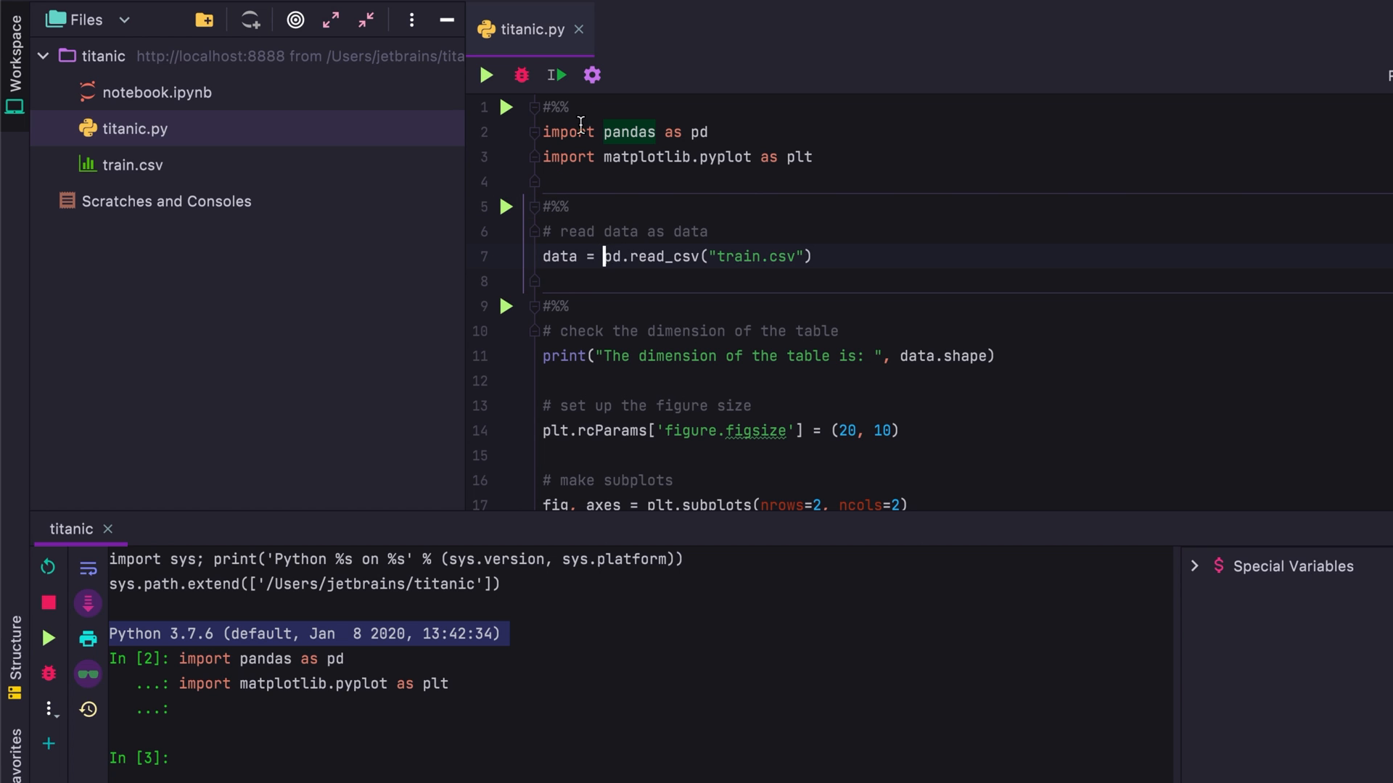
mouse_move(557, 74)
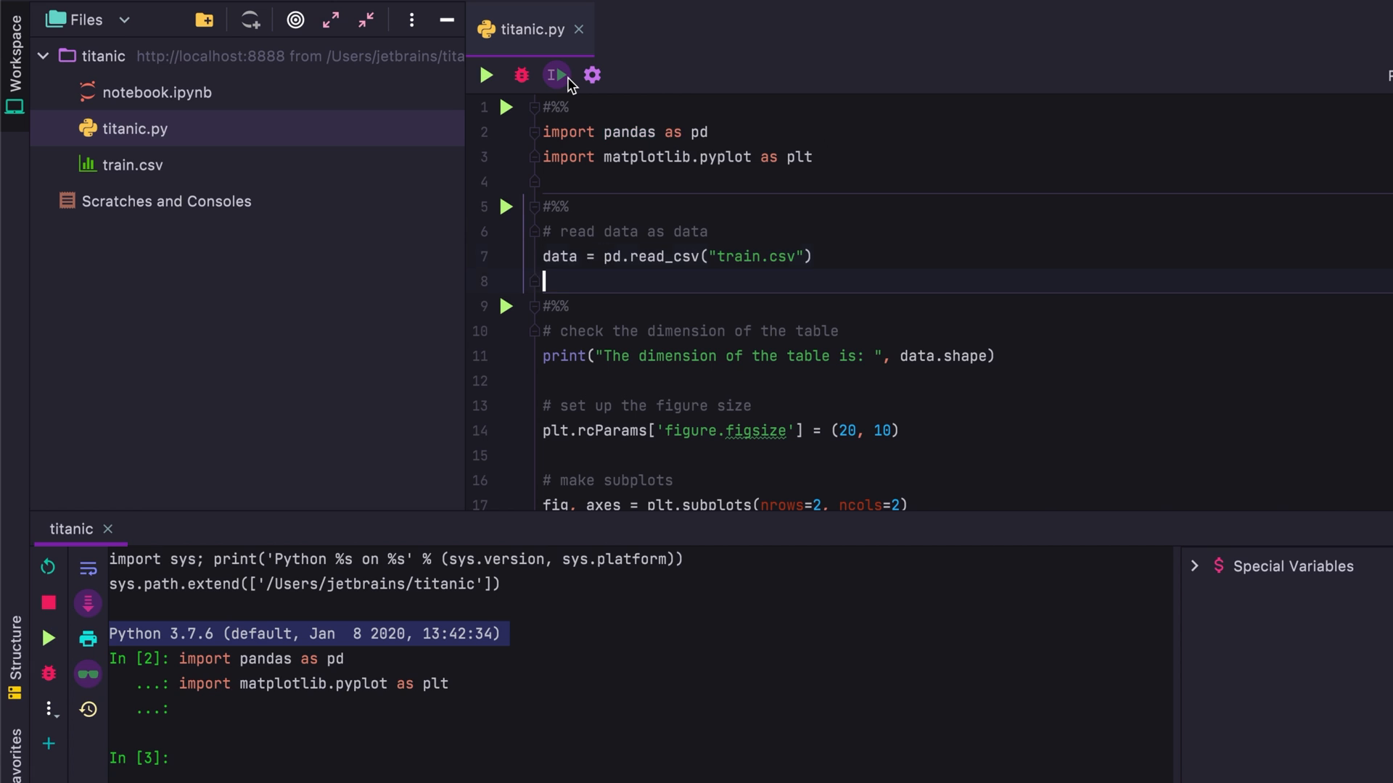
left_click(555, 74)
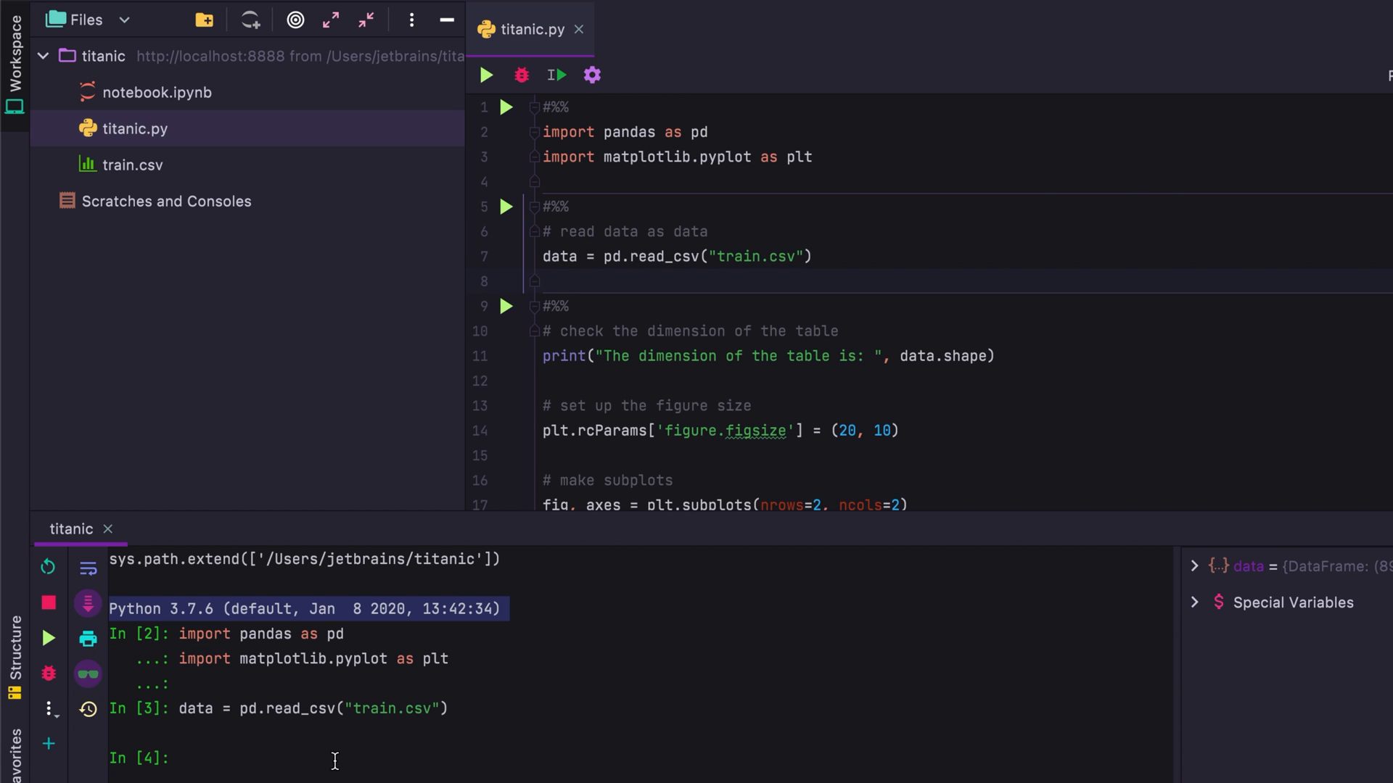
double_click(560, 256)
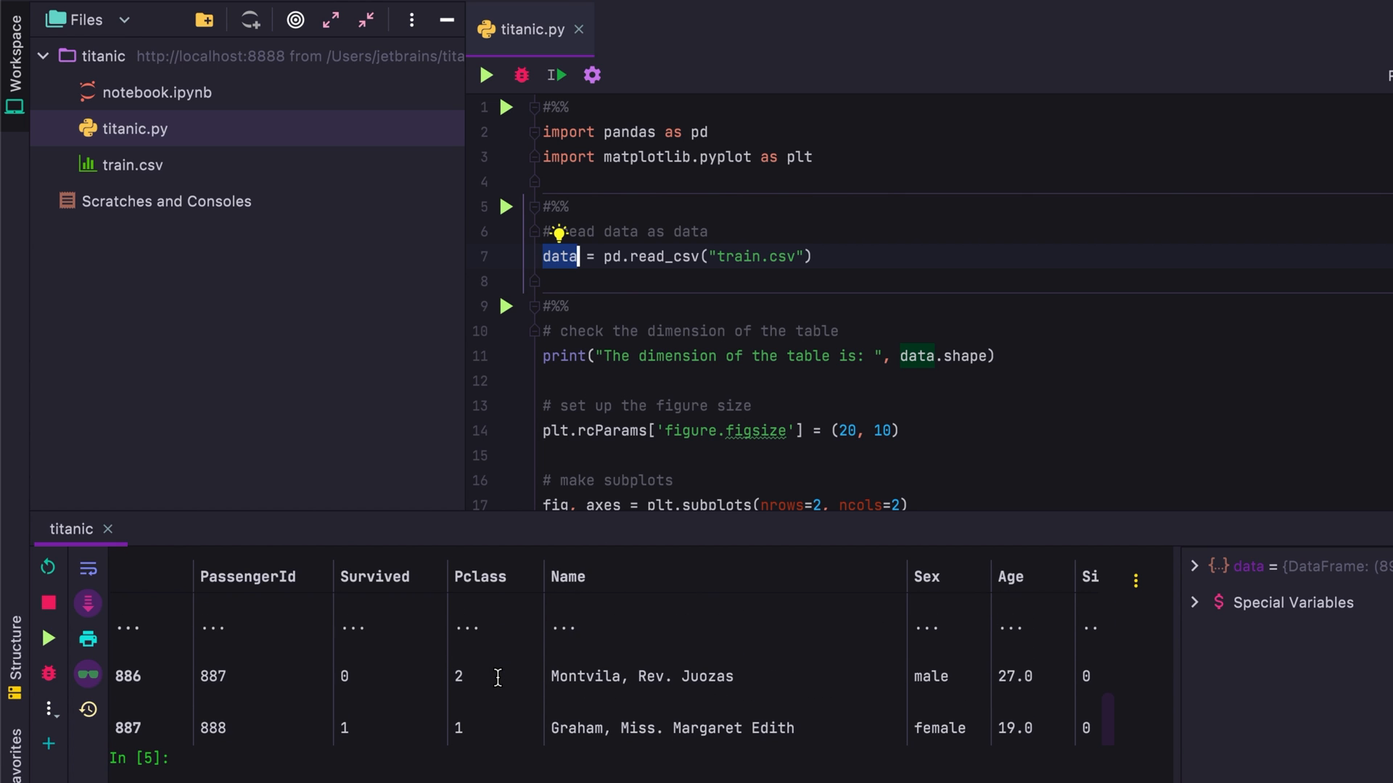
mouse_move(522, 511)
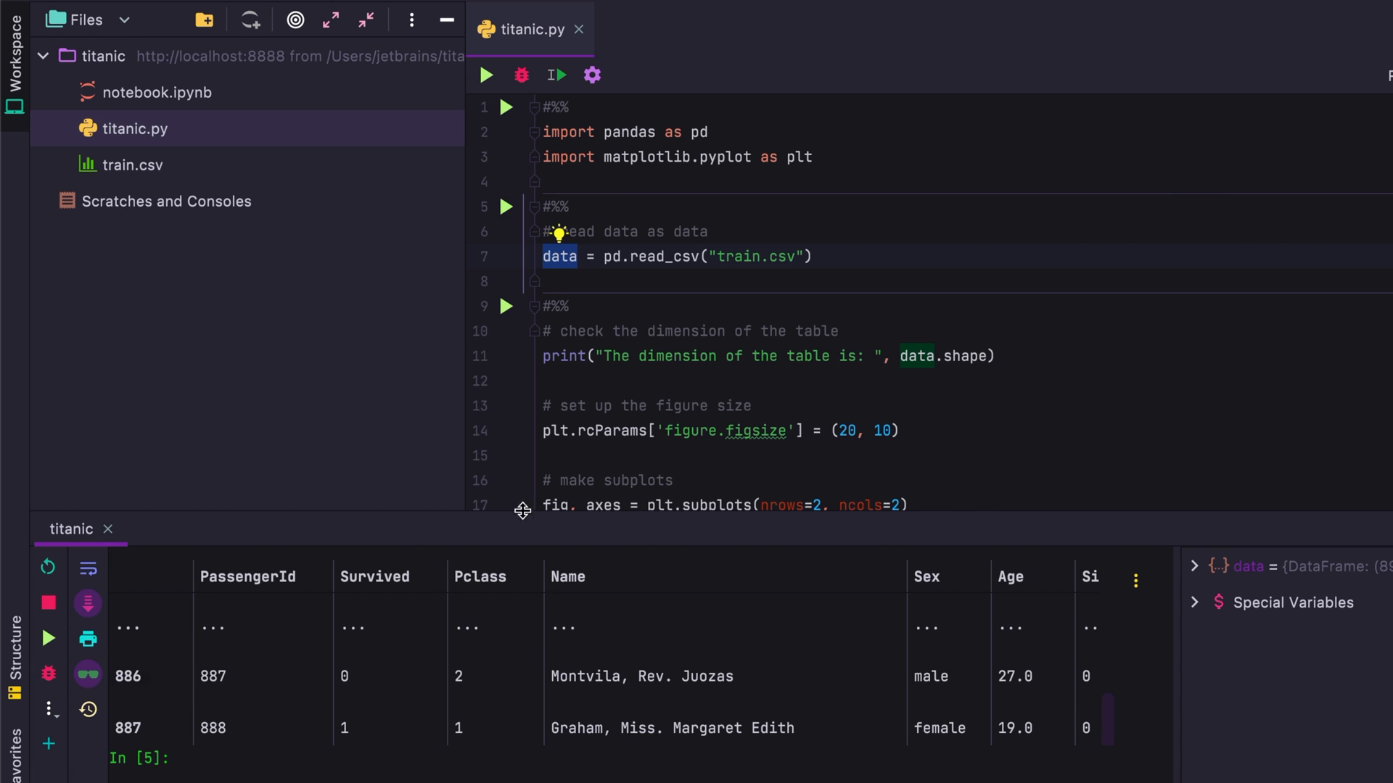
mouse_move(506, 315)
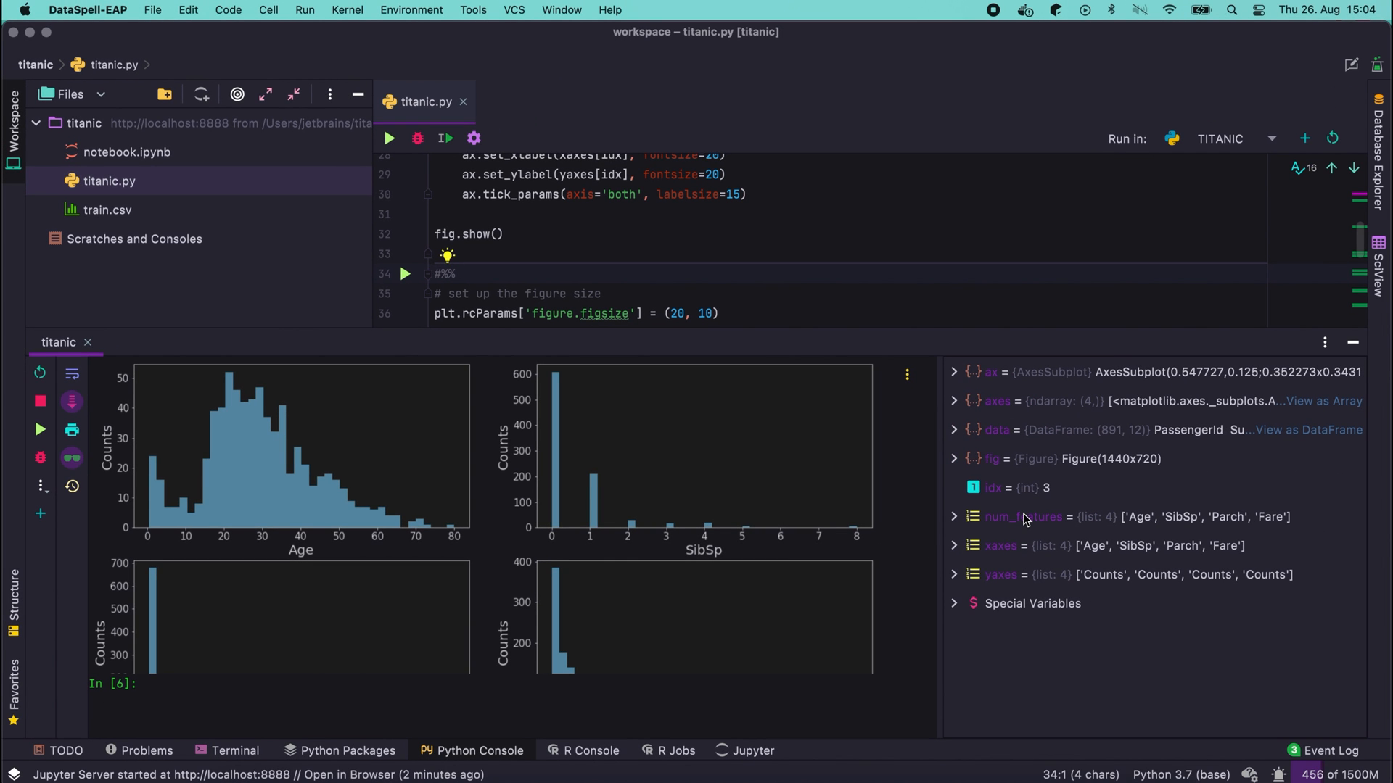
mouse_move(1306, 399)
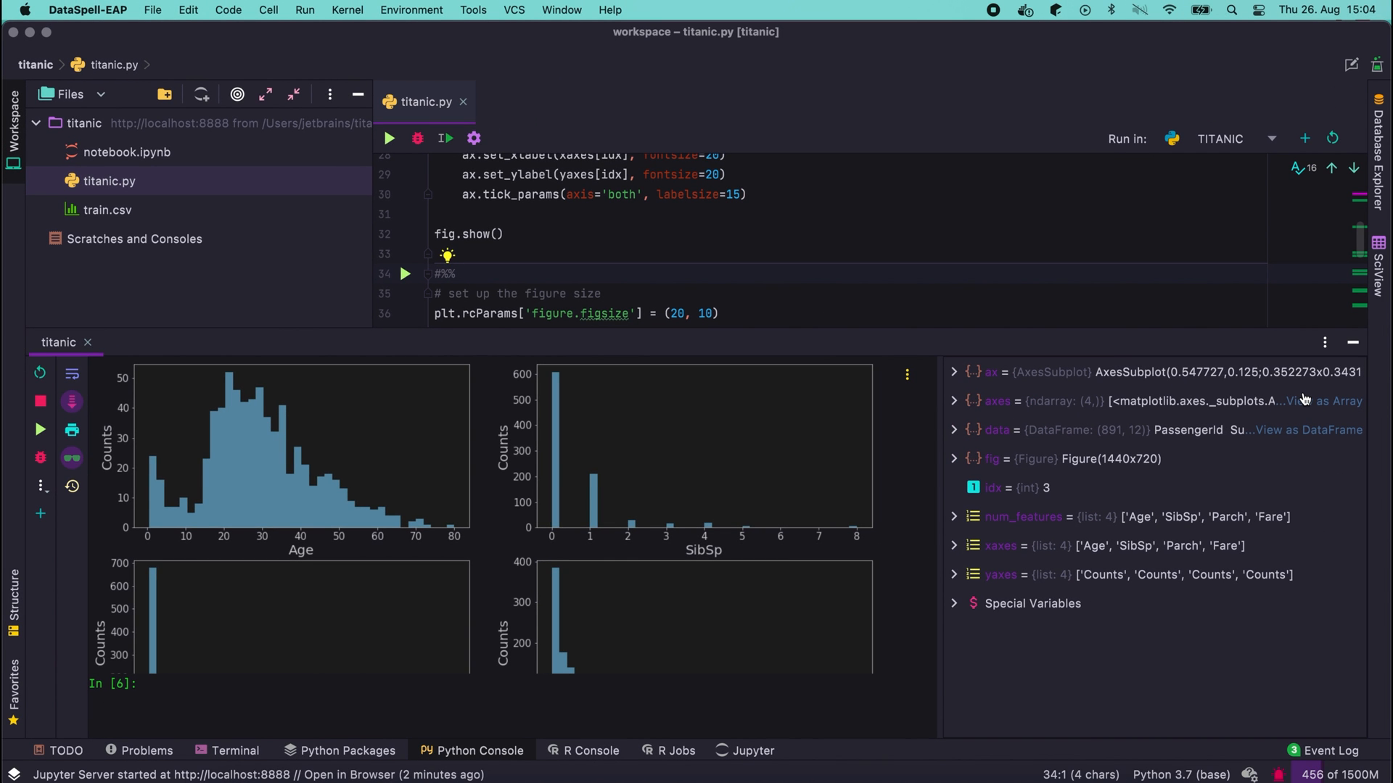